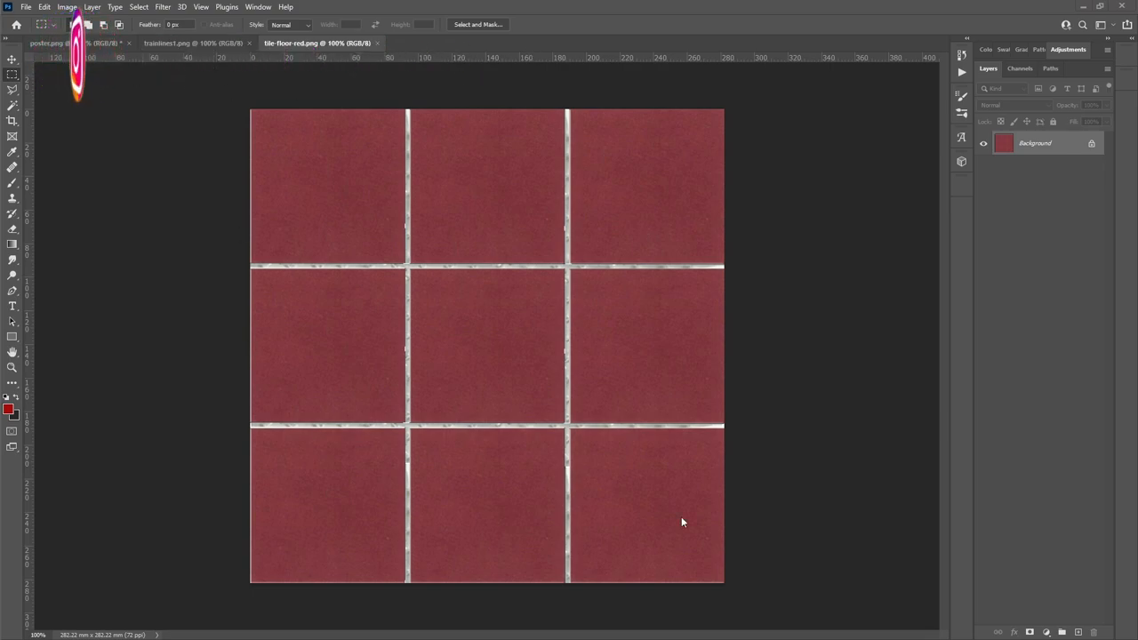
mouse_move(569, 183)
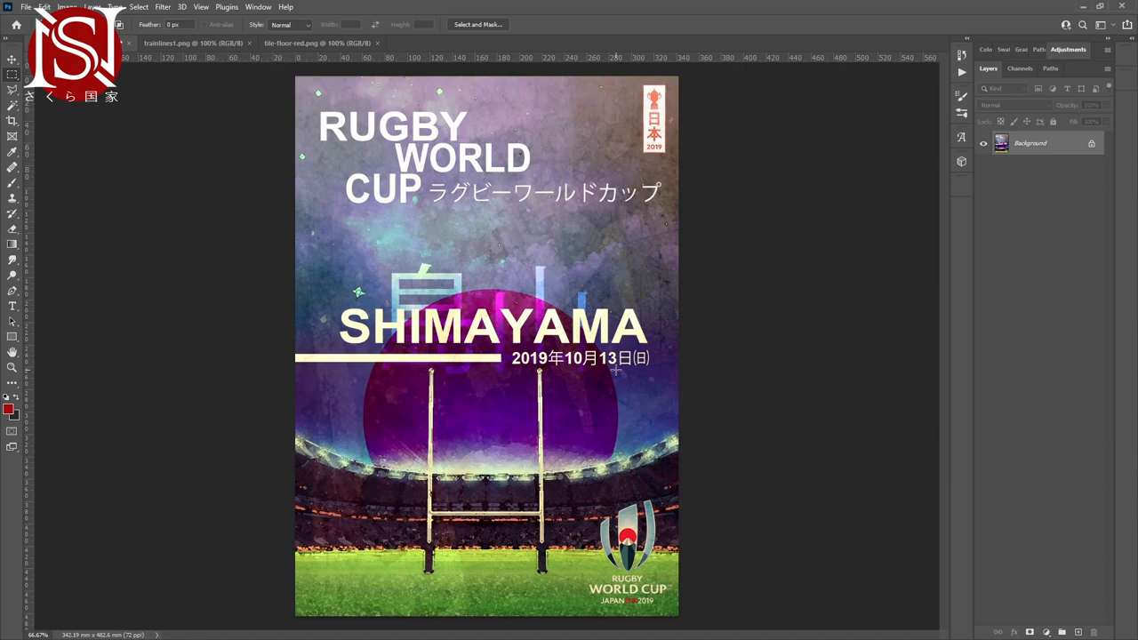
mouse_move(162, 72)
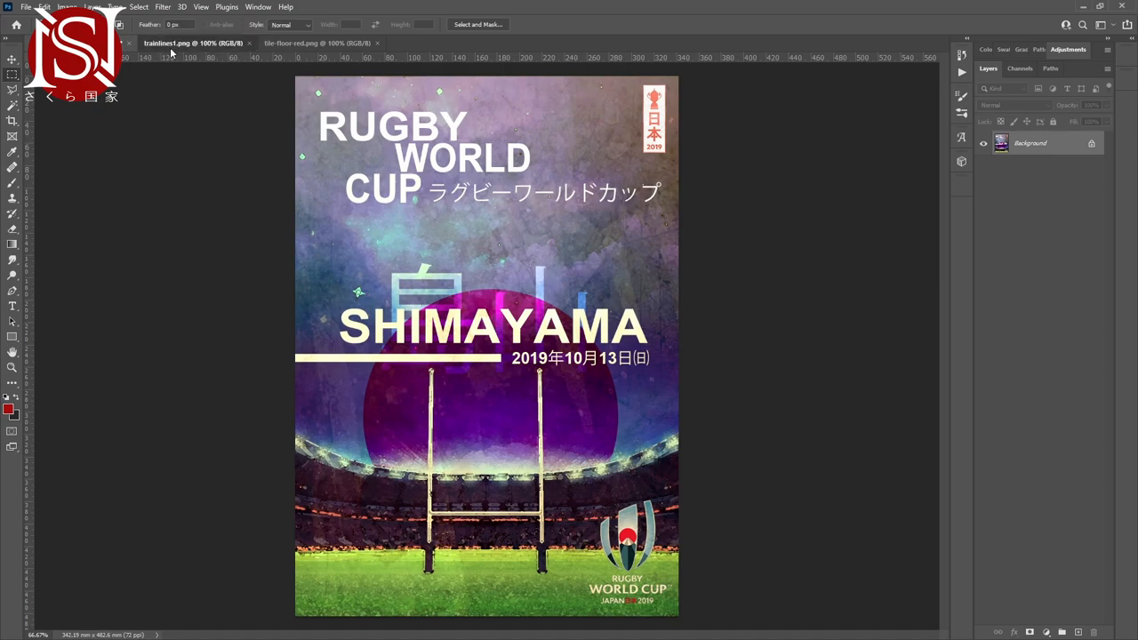
- Switch to the Shimayama station sign image in Photoshop
click(193, 43)
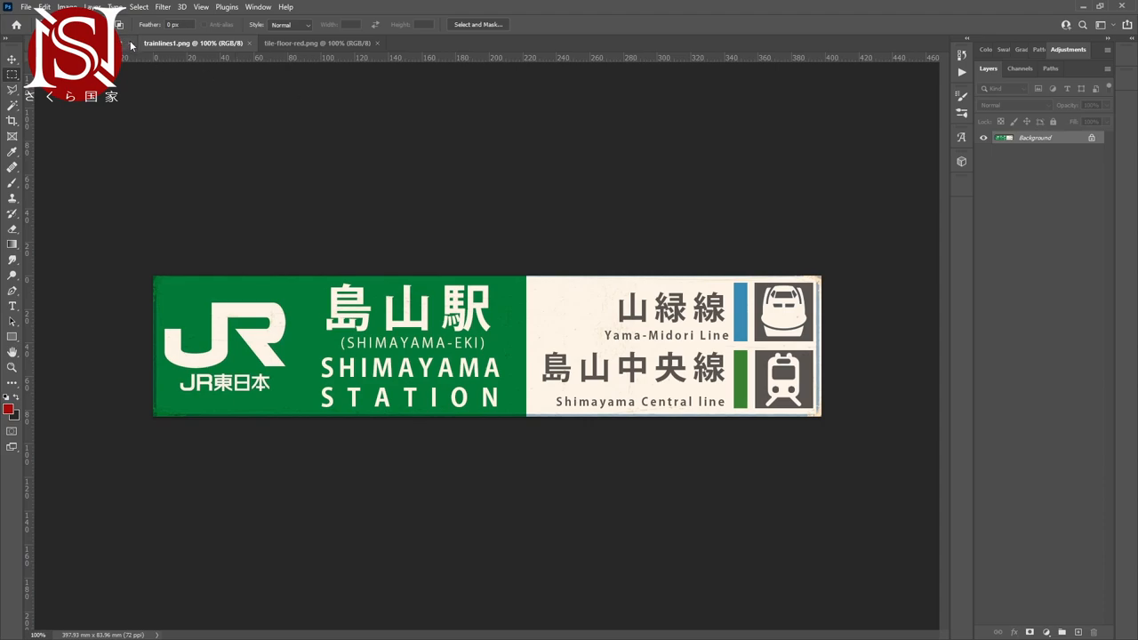
mouse_move(178, 30)
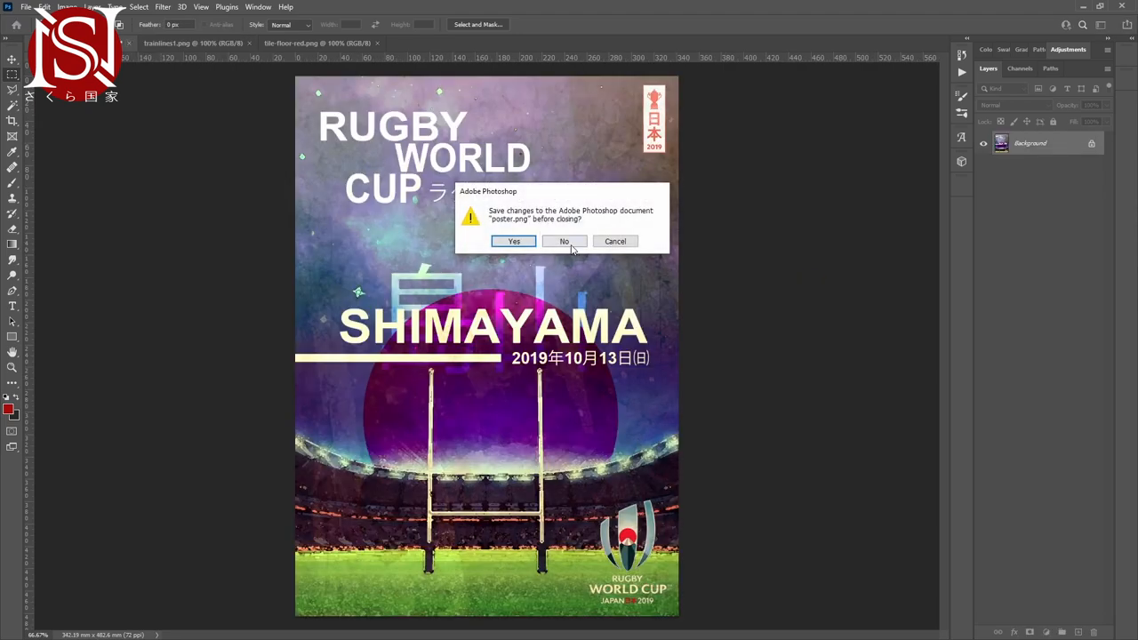
- Discard the poster's changes, then download the small free FloorsCheckerboard0051 texture
click(564, 241)
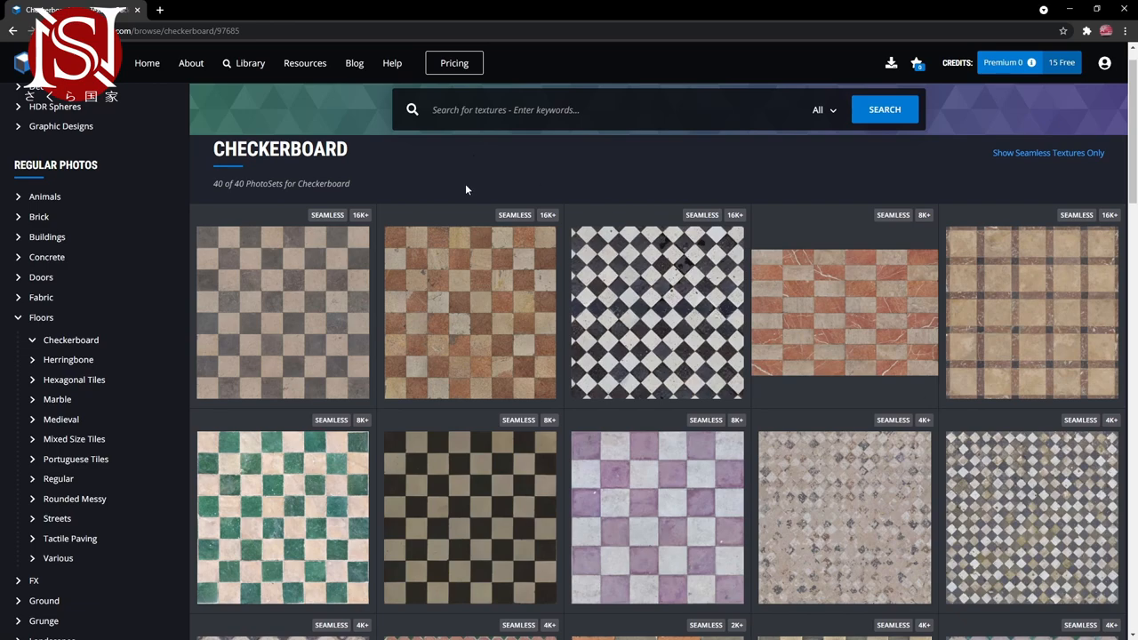
mouse_move(468, 305)
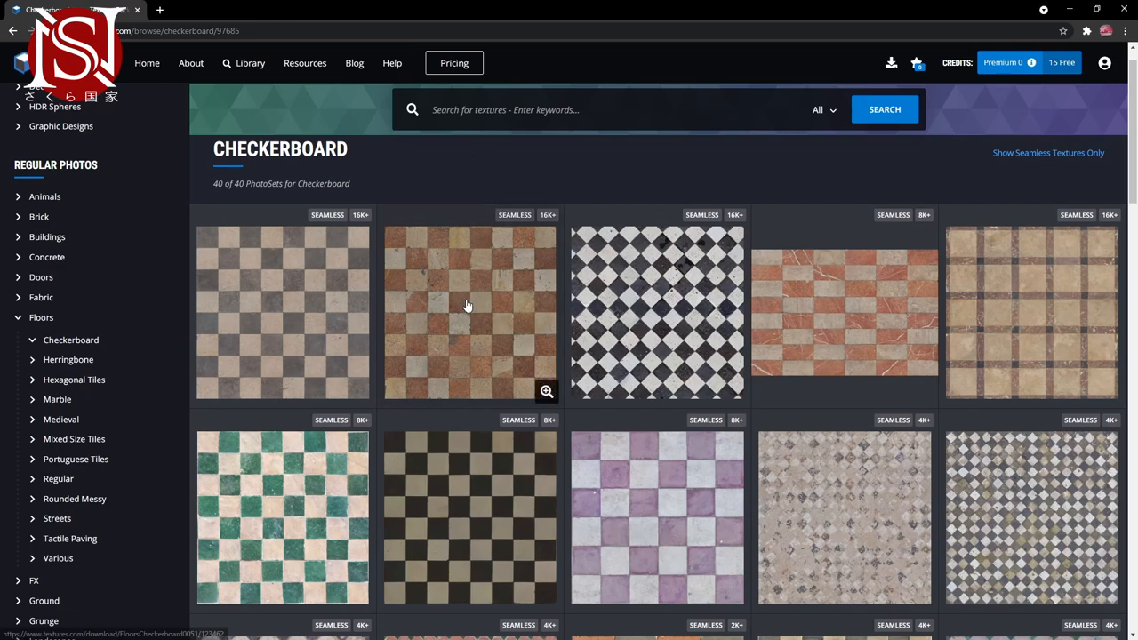
click(469, 313)
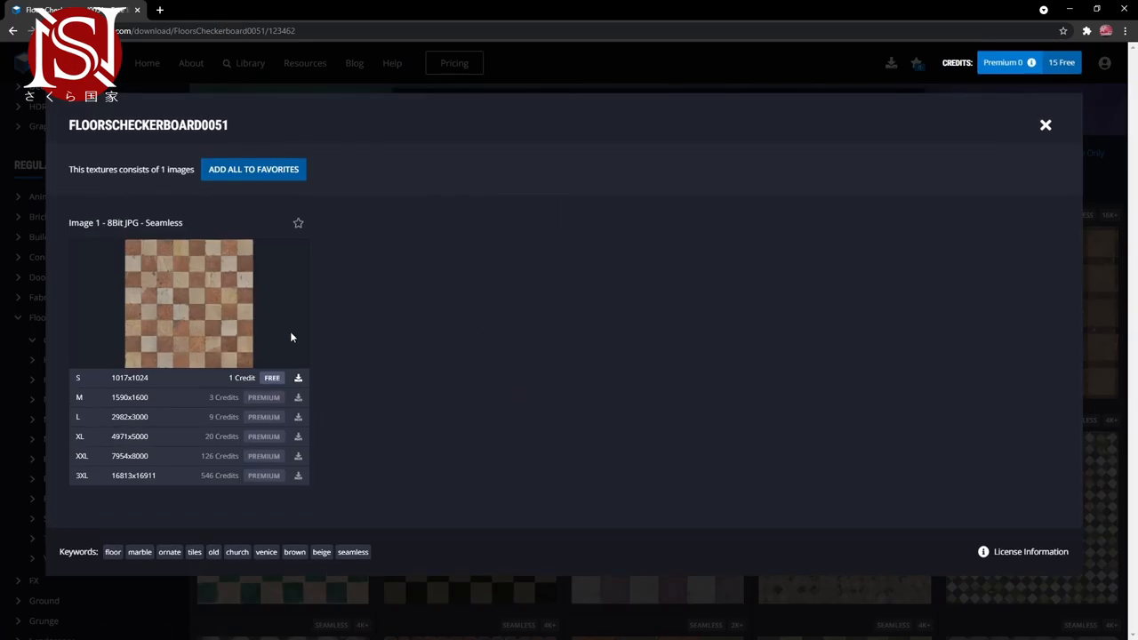
mouse_move(447, 348)
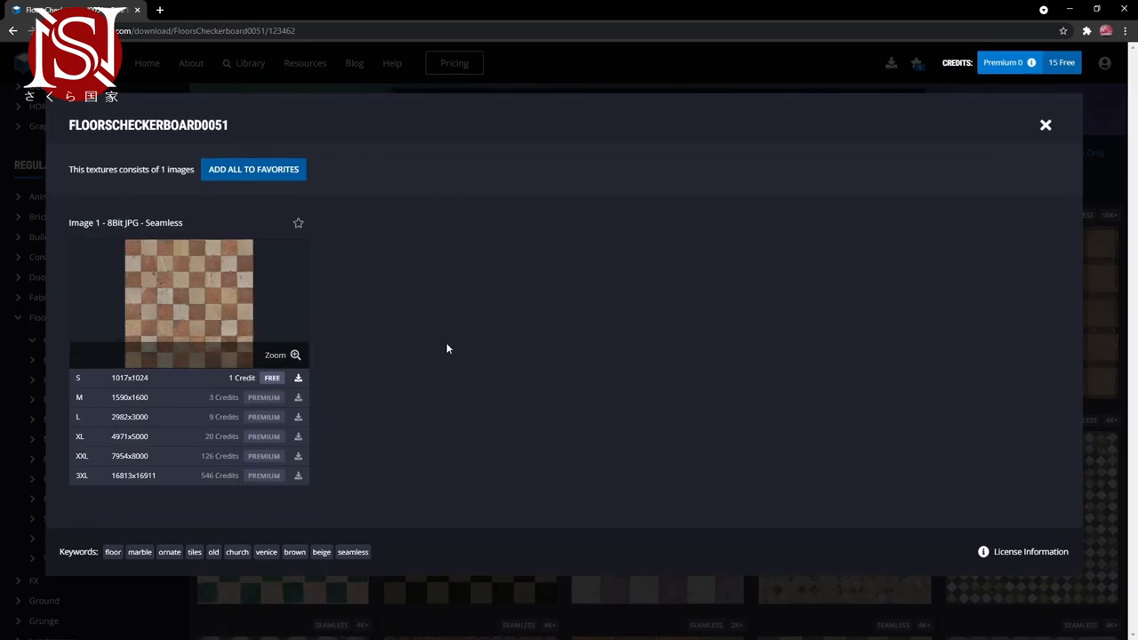
mouse_move(450, 346)
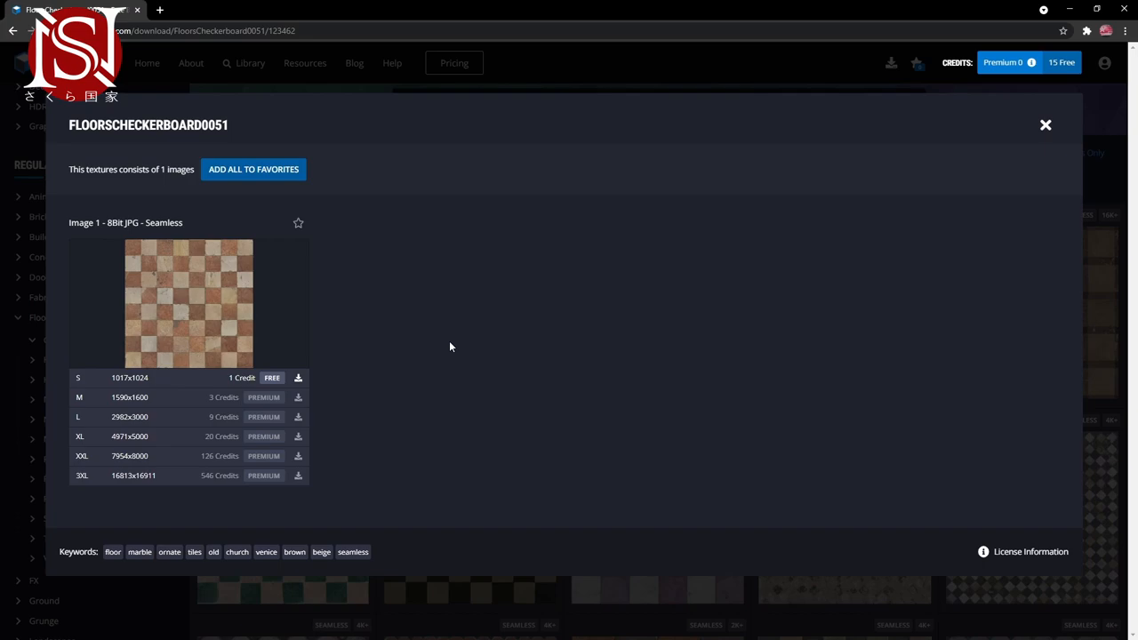
mouse_move(267, 378)
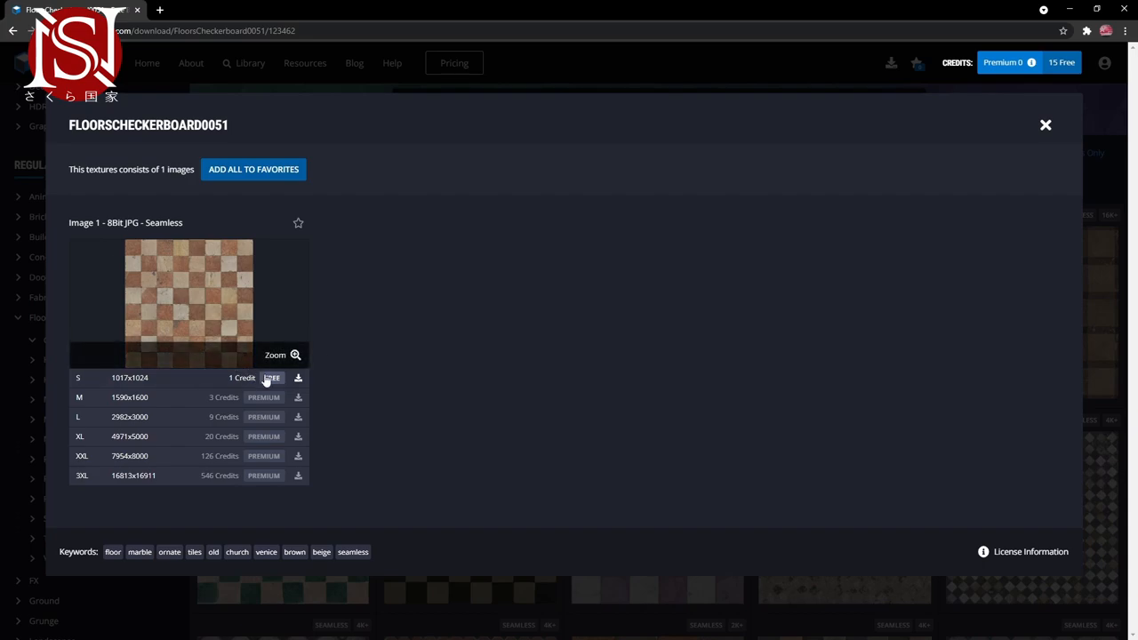
click(271, 377)
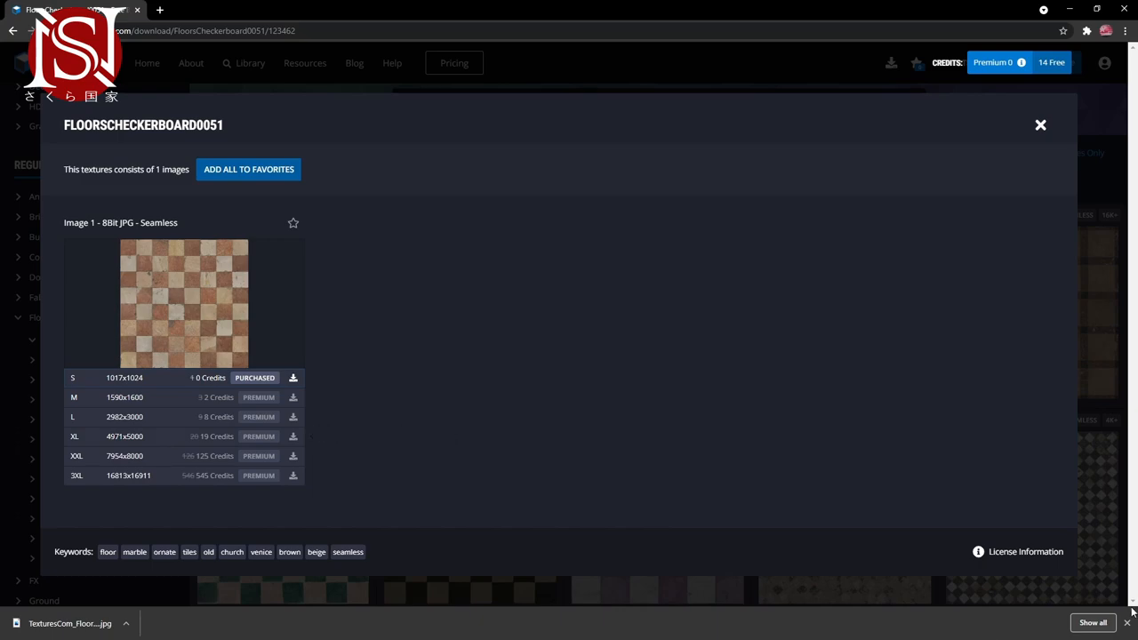
mouse_move(1115, 620)
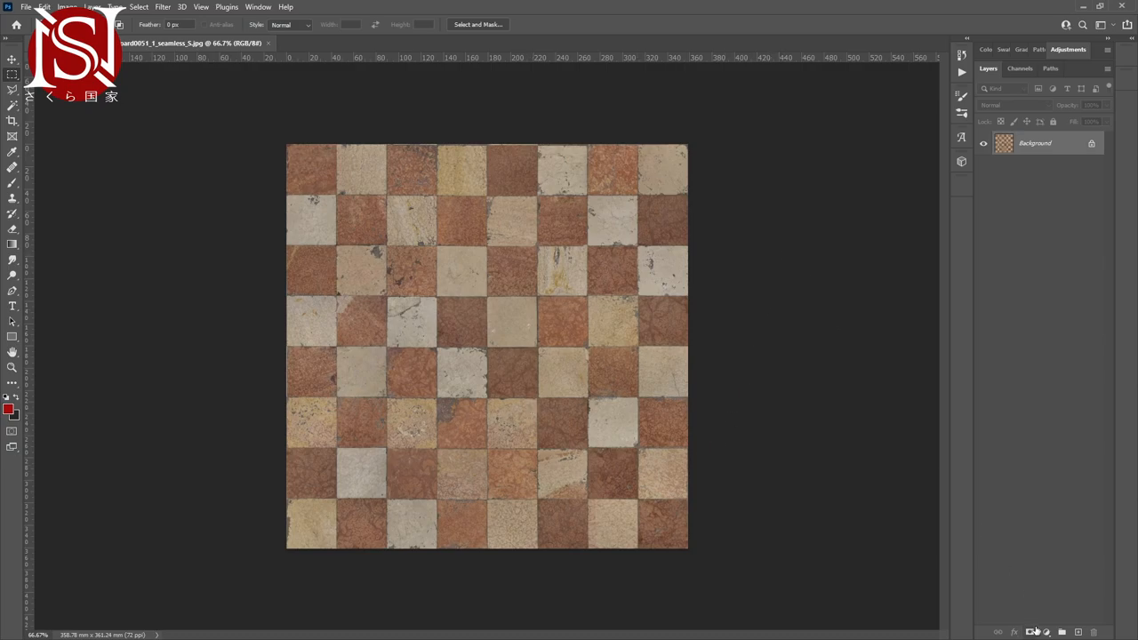
mouse_move(1055, 620)
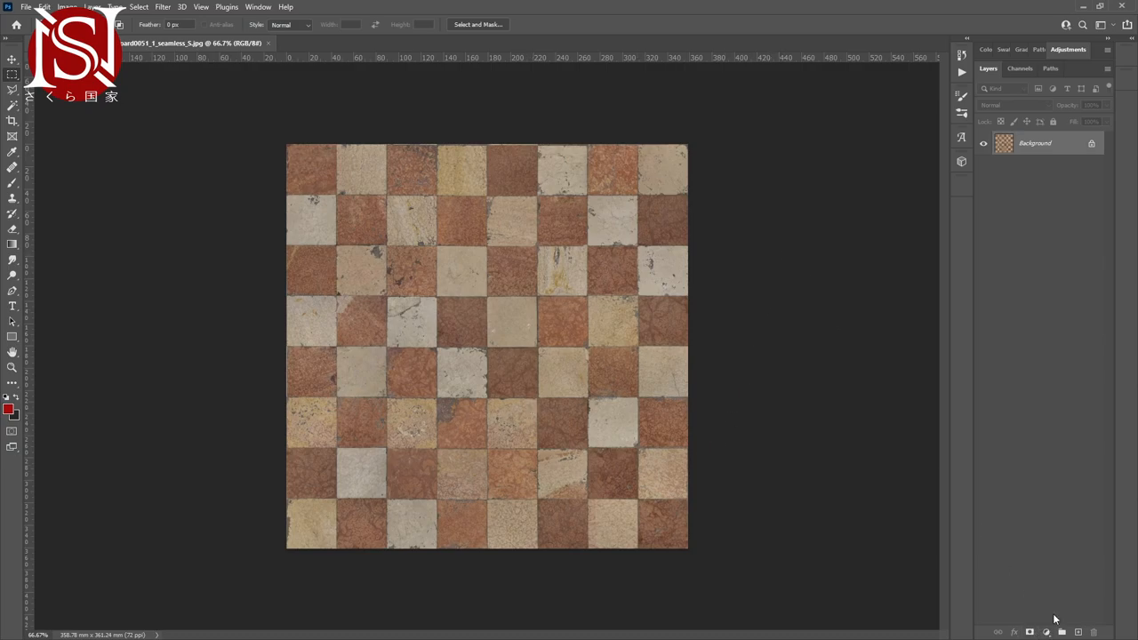
- Add a Hue/Saturation adjustment layer with saturation -31 and lightness -17
click(1029, 631)
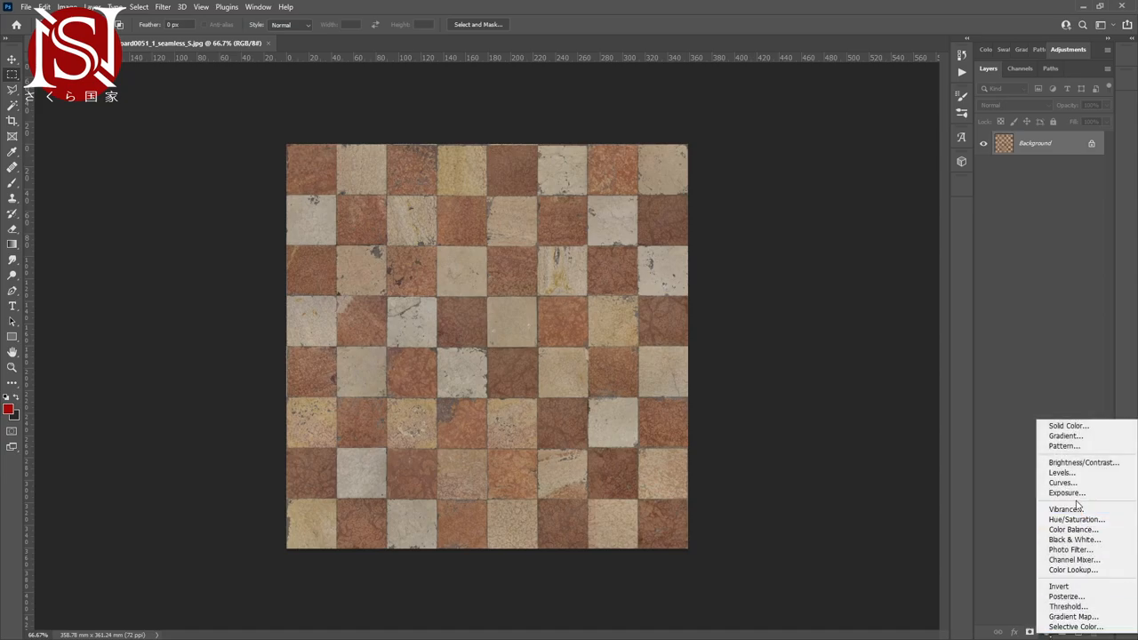
click(1076, 519)
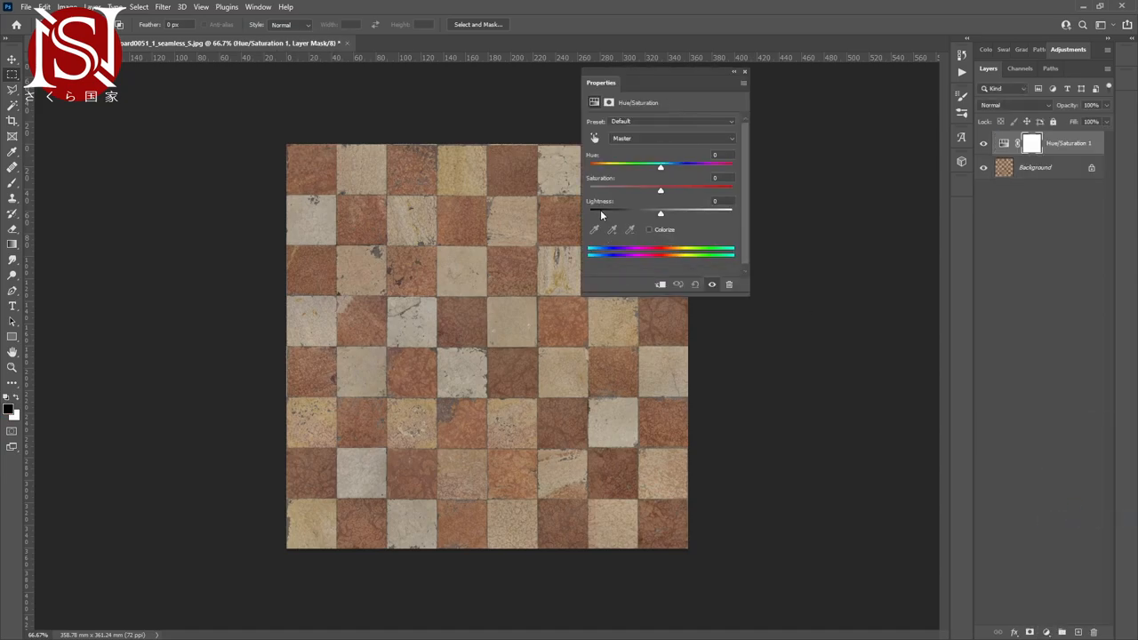
drag(660, 189, 638, 190)
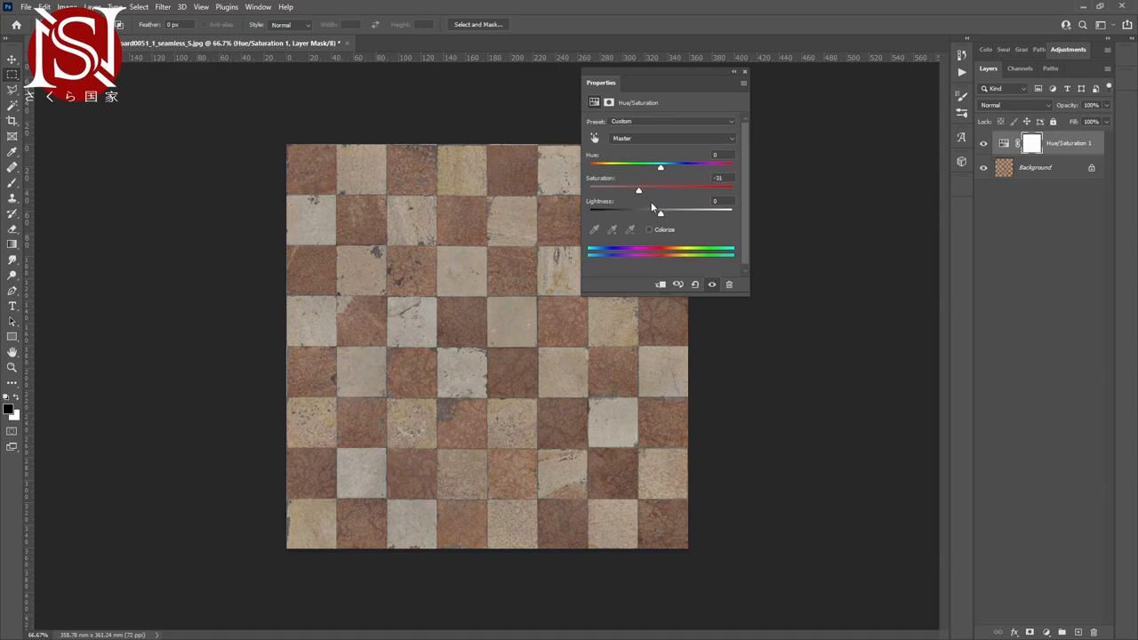
drag(660, 213, 648, 213)
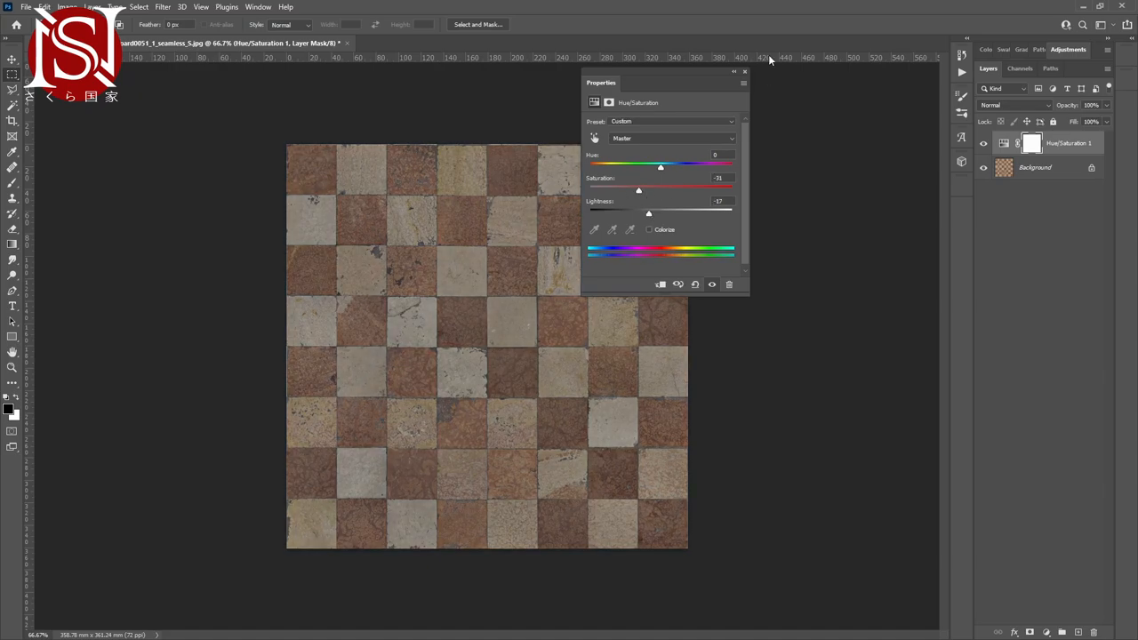
mouse_move(751, 76)
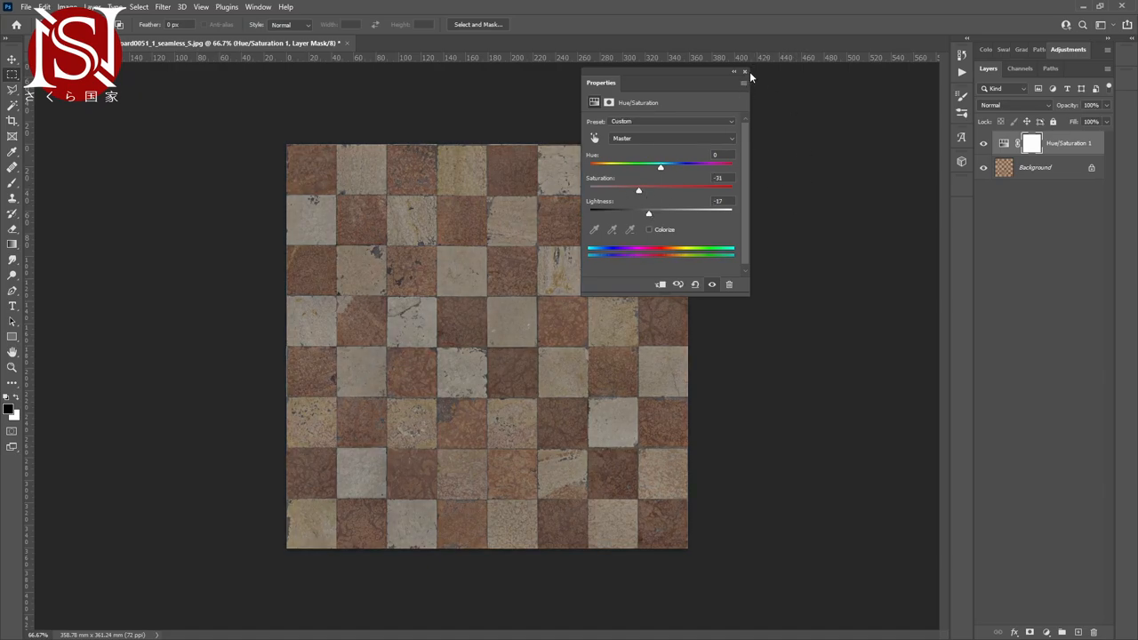
click(745, 72)
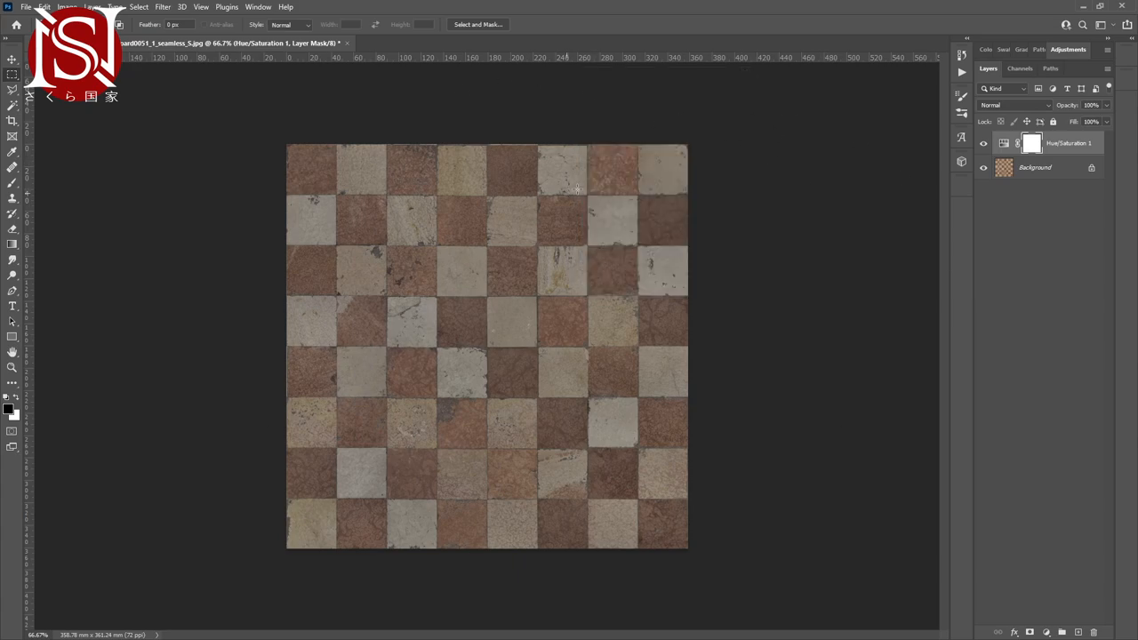
mouse_move(806, 76)
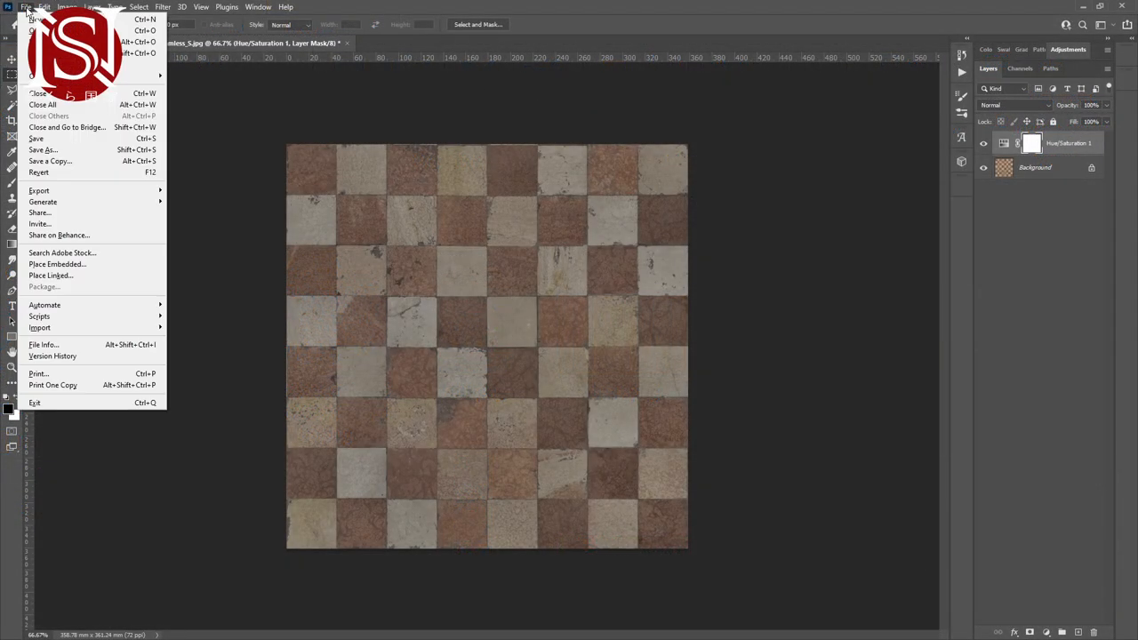
mouse_move(39, 191)
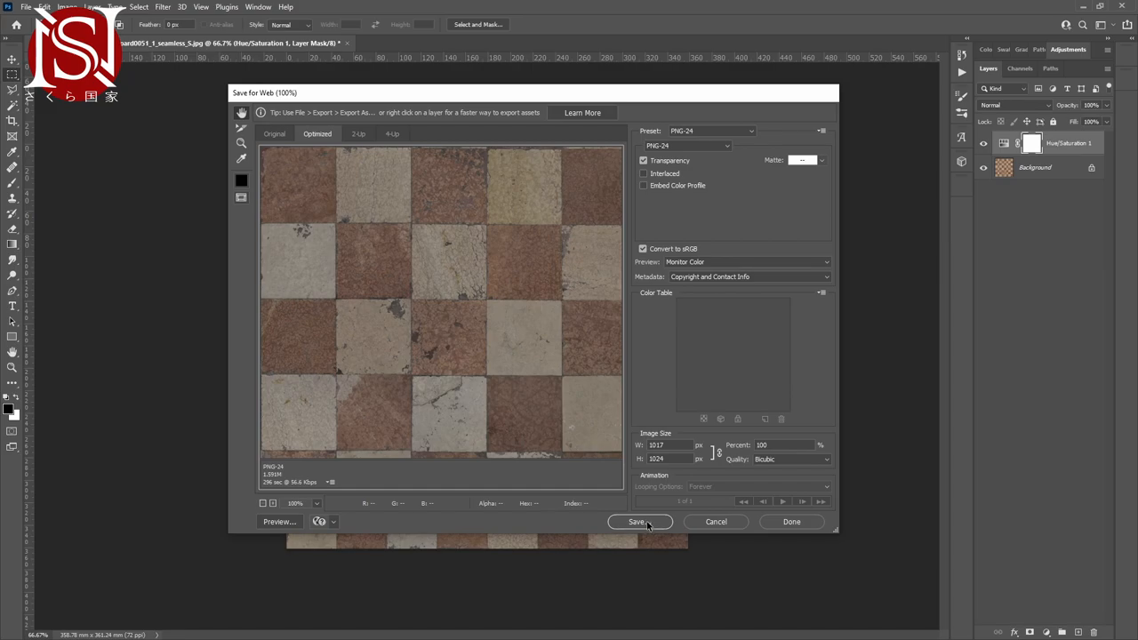
mouse_move(668, 457)
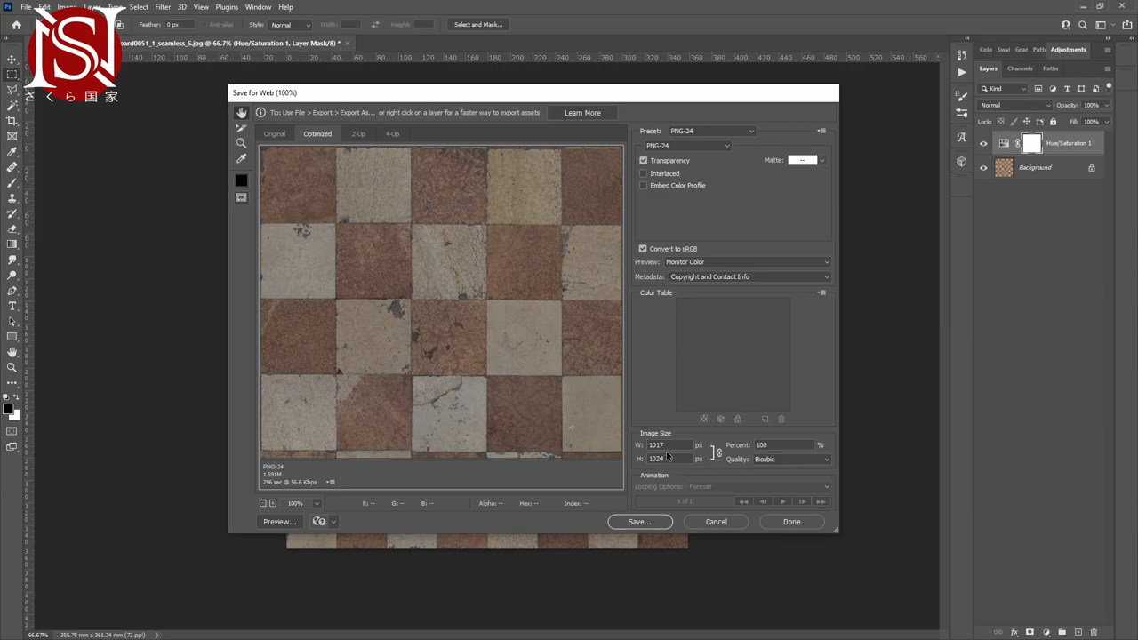
mouse_move(672, 480)
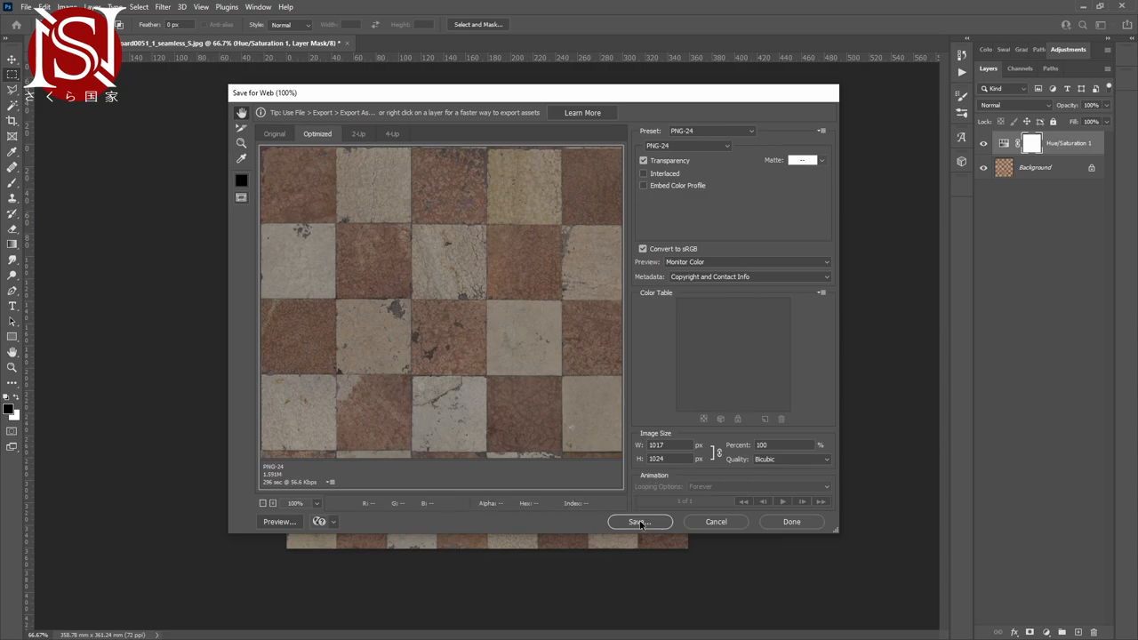
- Save the web-optimized PNG-24 texture as Mos1 in the Tut folder
click(639, 522)
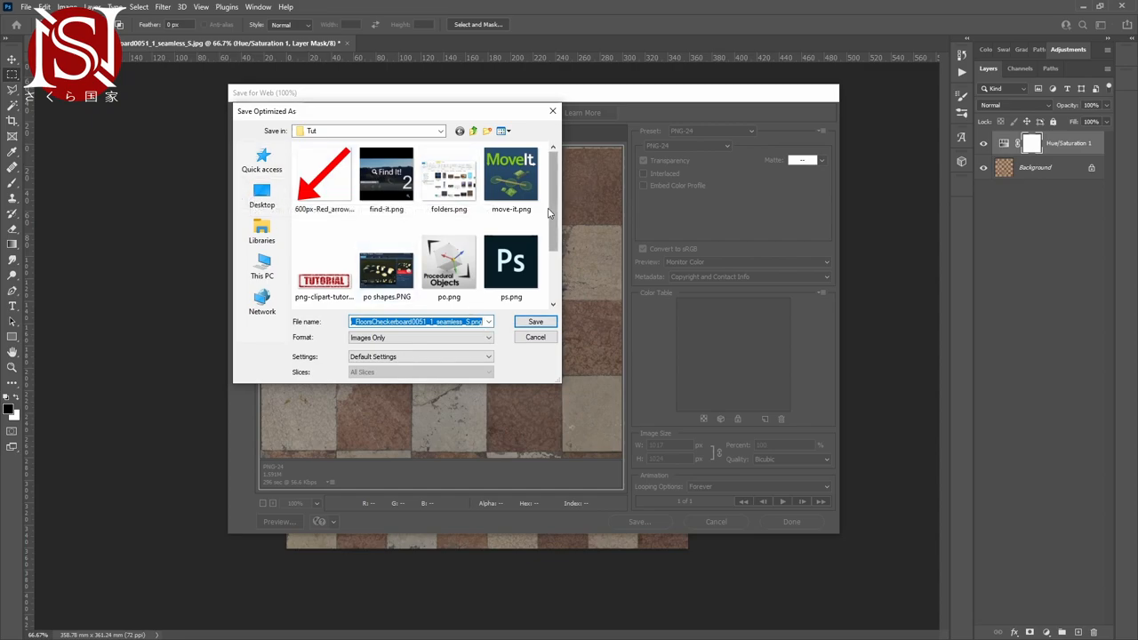
scroll(down, 3)
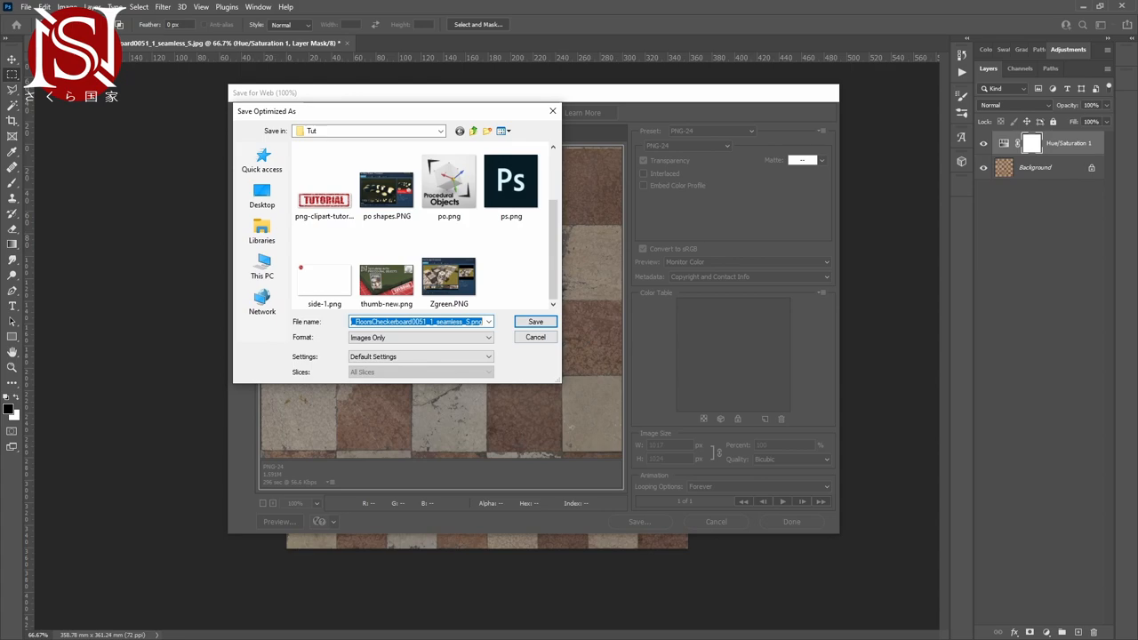
text(Mos1)
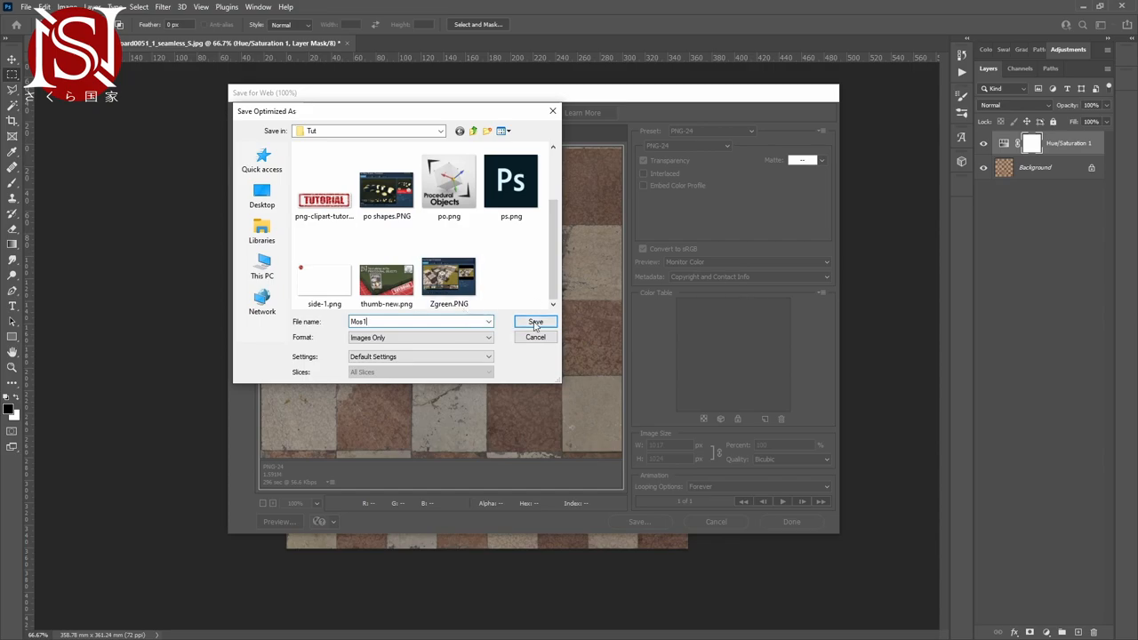
click(534, 321)
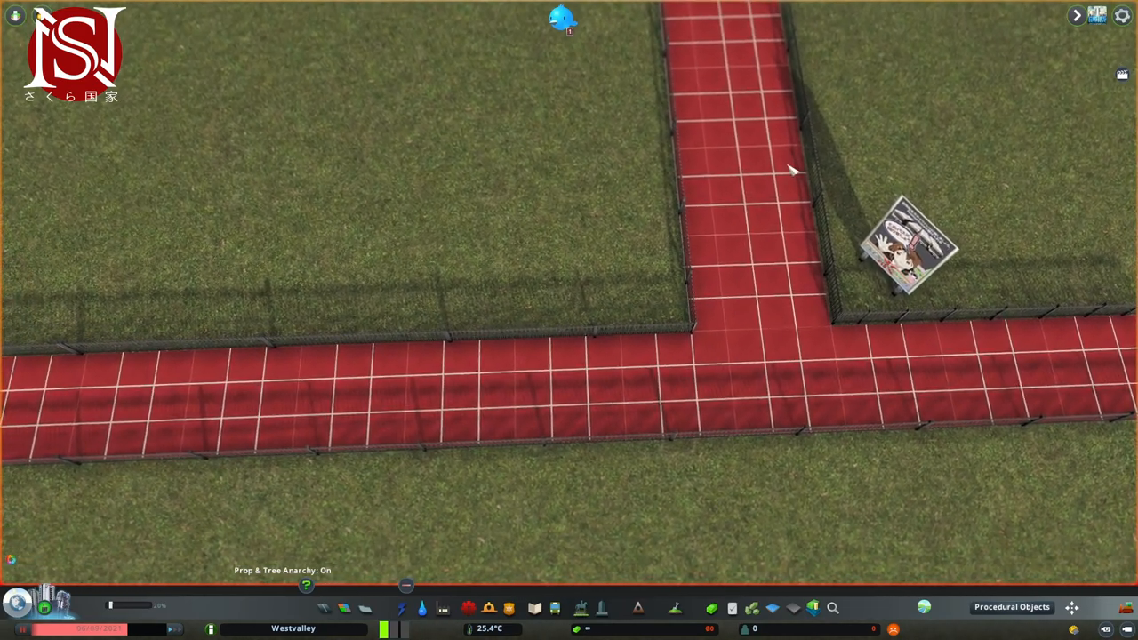
- Delete the vertical and horizontal red surfaces with Procedural Objects
click(1011, 606)
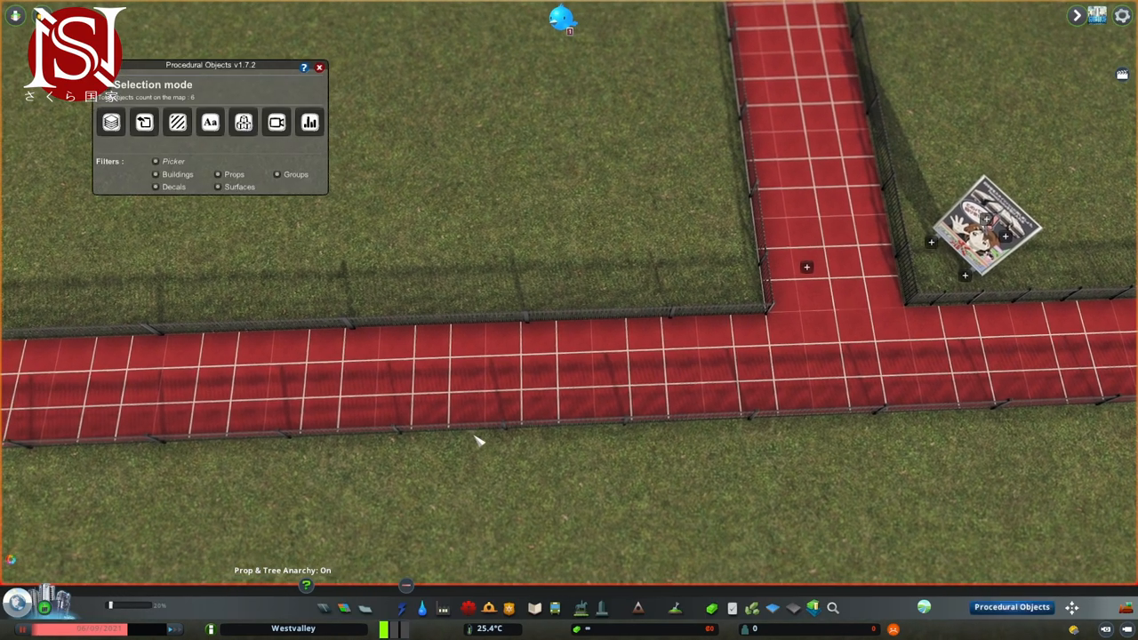
right_click(760, 284)
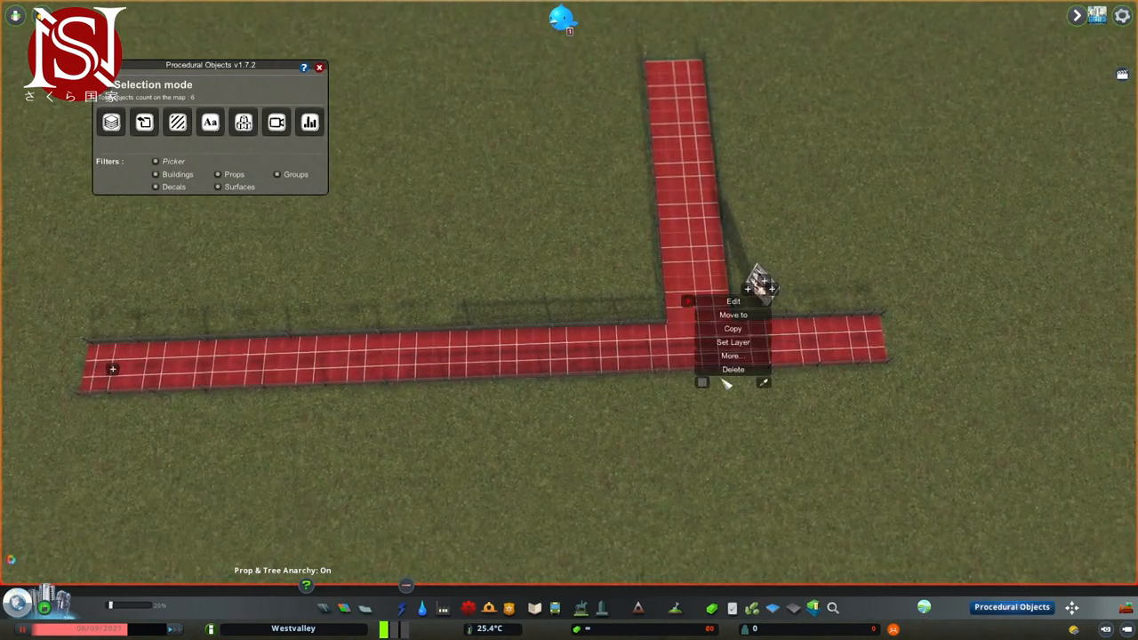
click(732, 369)
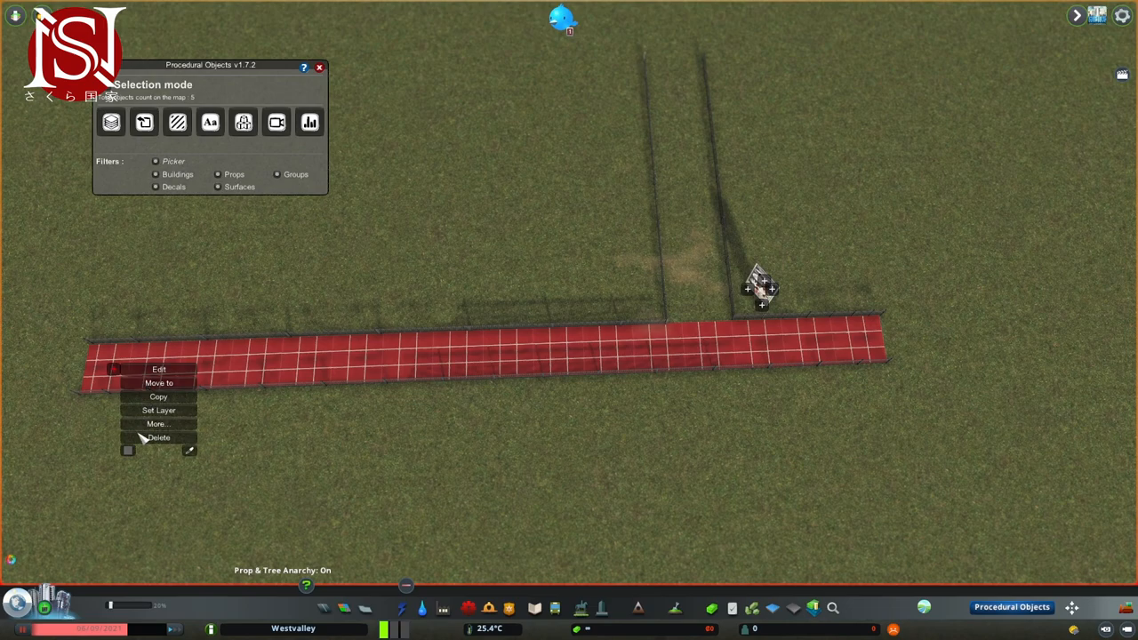
click(158, 437)
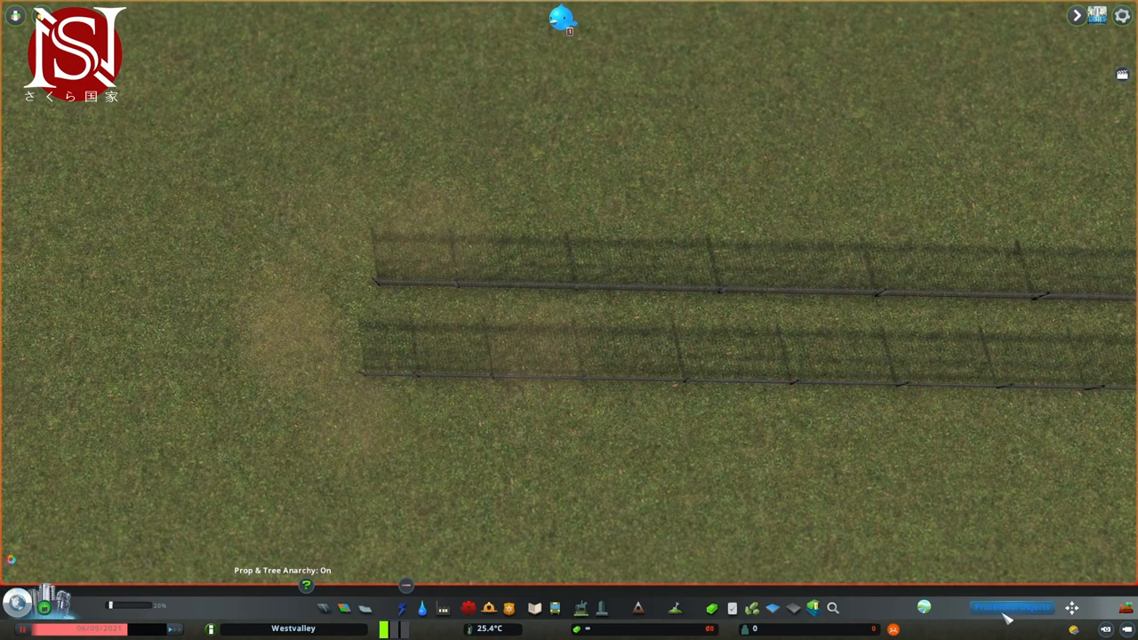
- Open Procedural Objects Texture Management to view the 45 local textures
click(1011, 606)
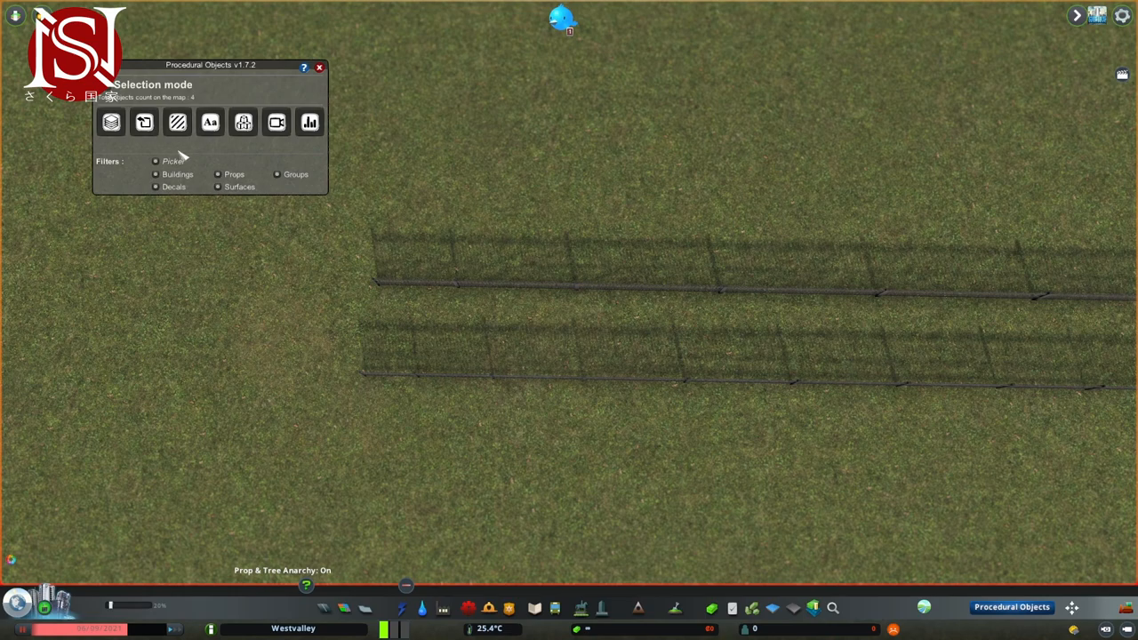
click(277, 122)
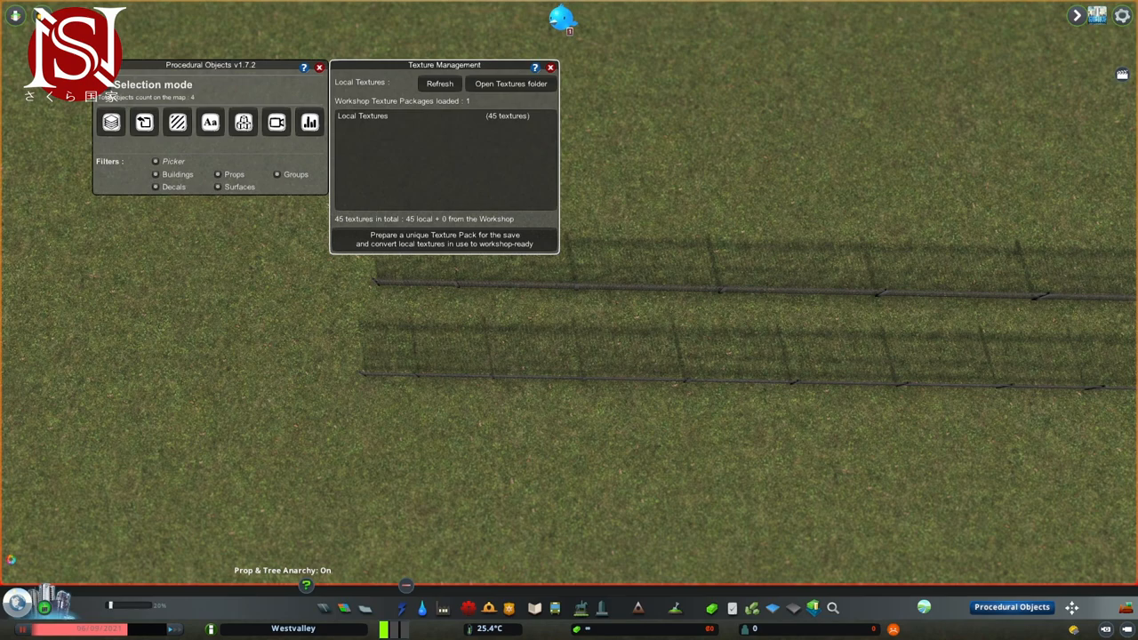
mouse_move(528, 126)
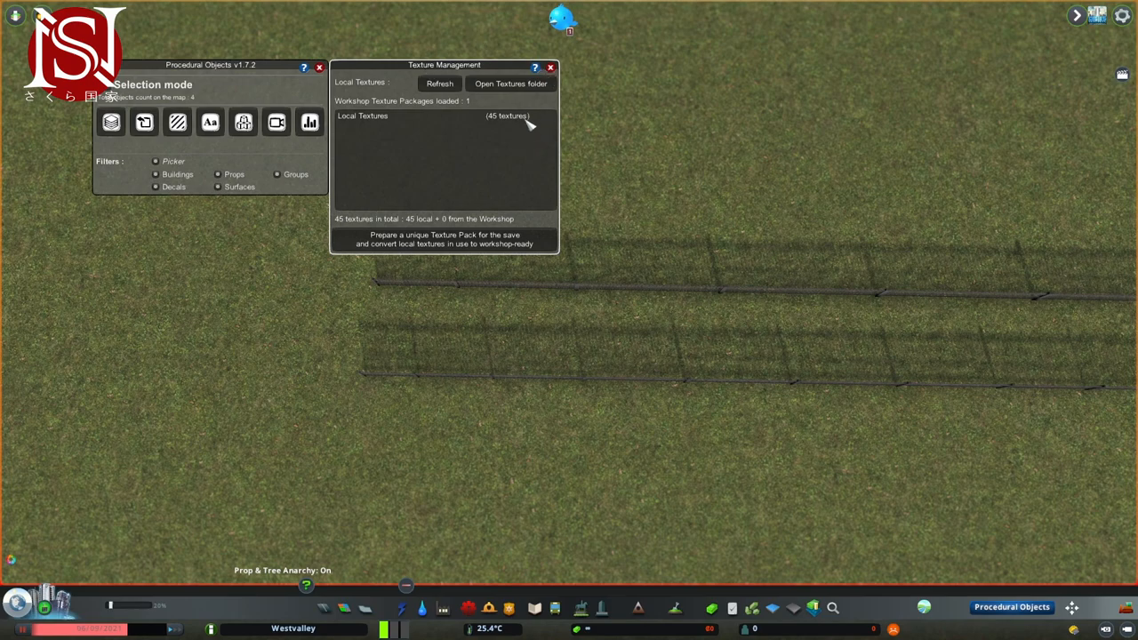
click(549, 68)
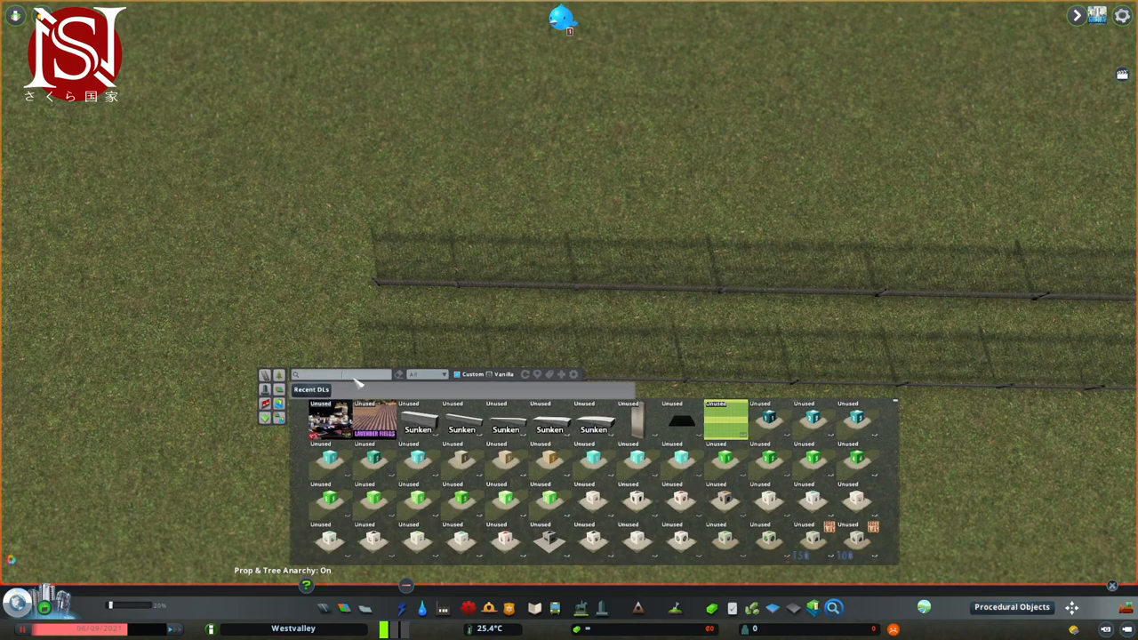
- Search 'proc' for the Square PO model and apply the Mos1 local texture
text(po)
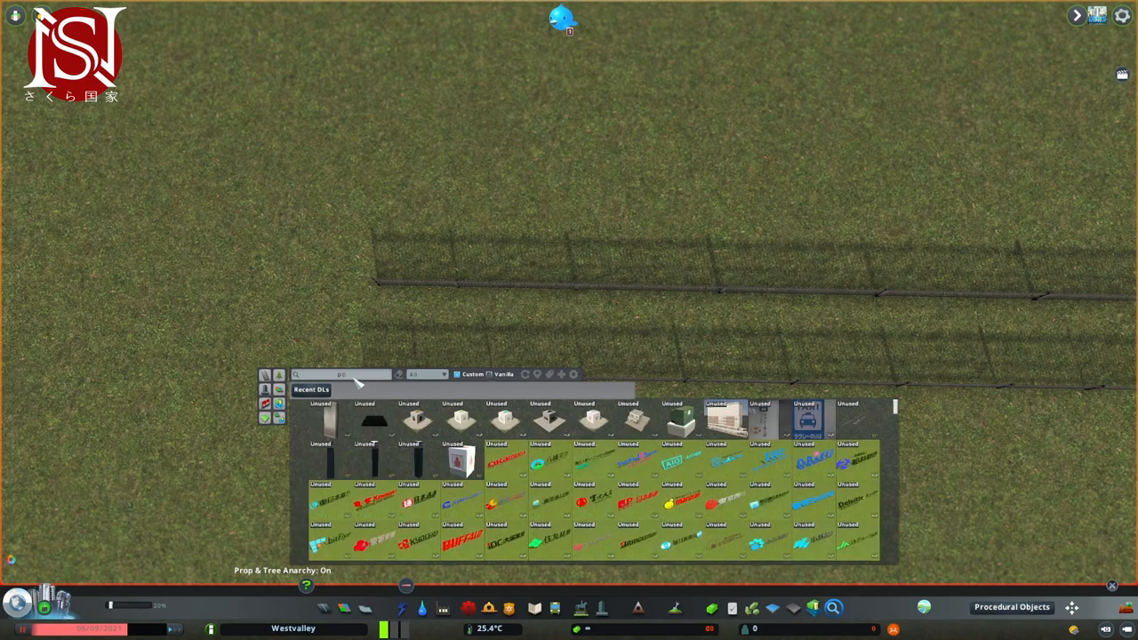
mouse_move(387, 389)
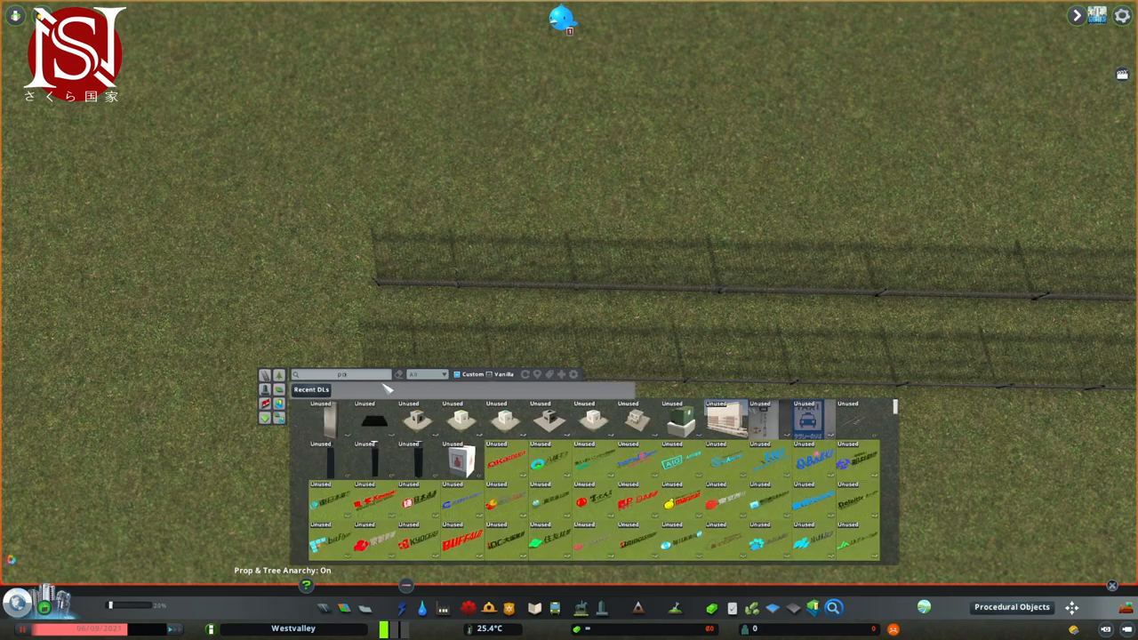
text(proc)
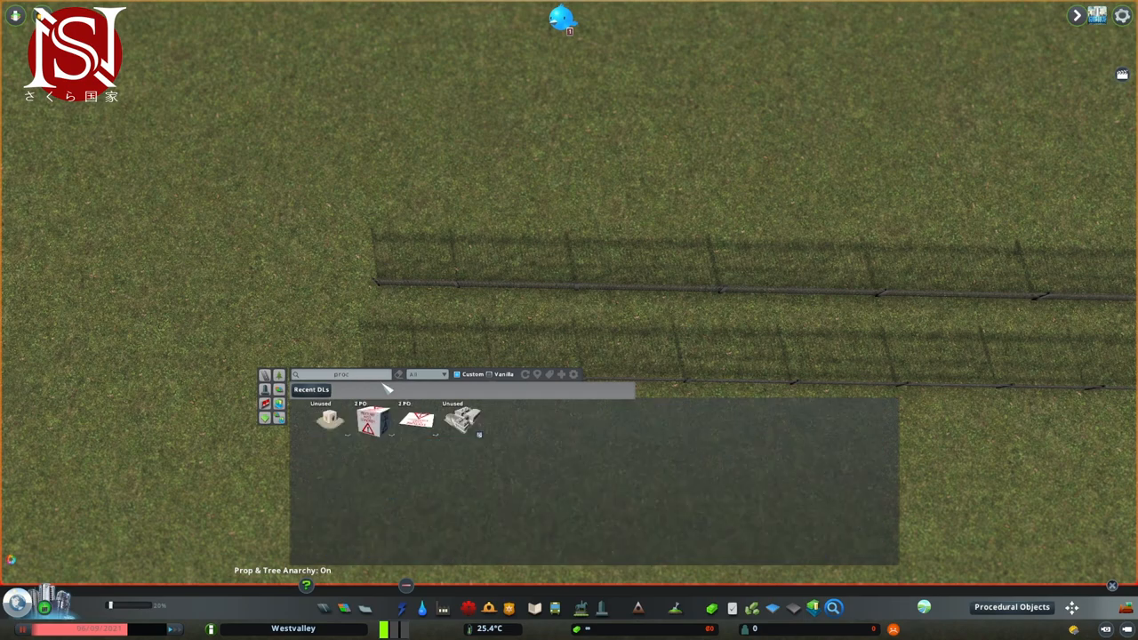
mouse_move(416, 419)
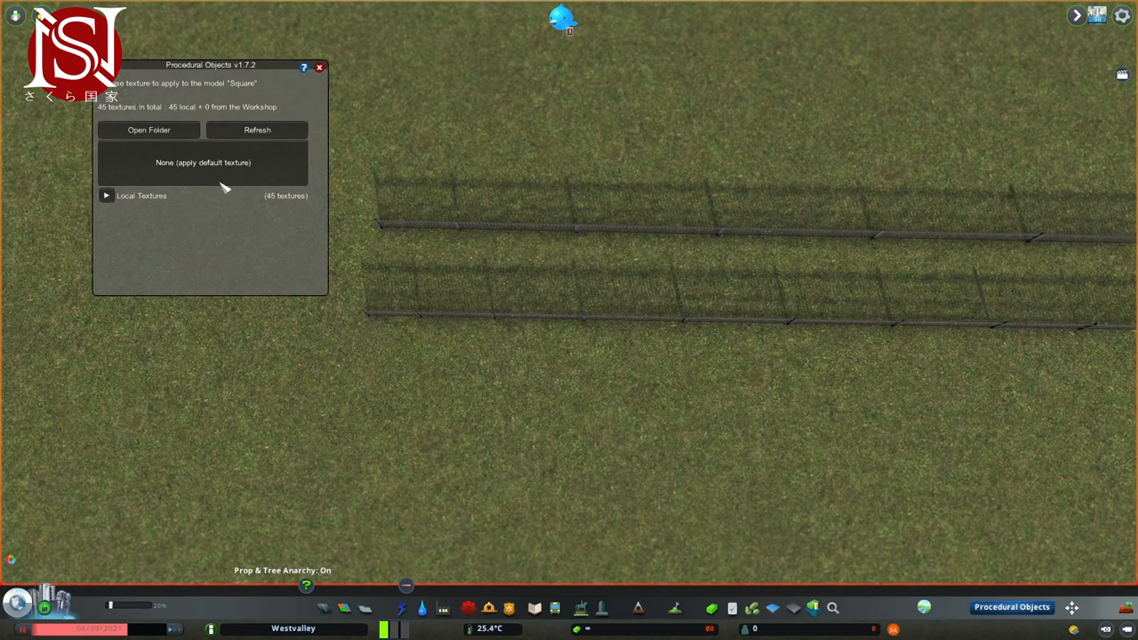
click(107, 195)
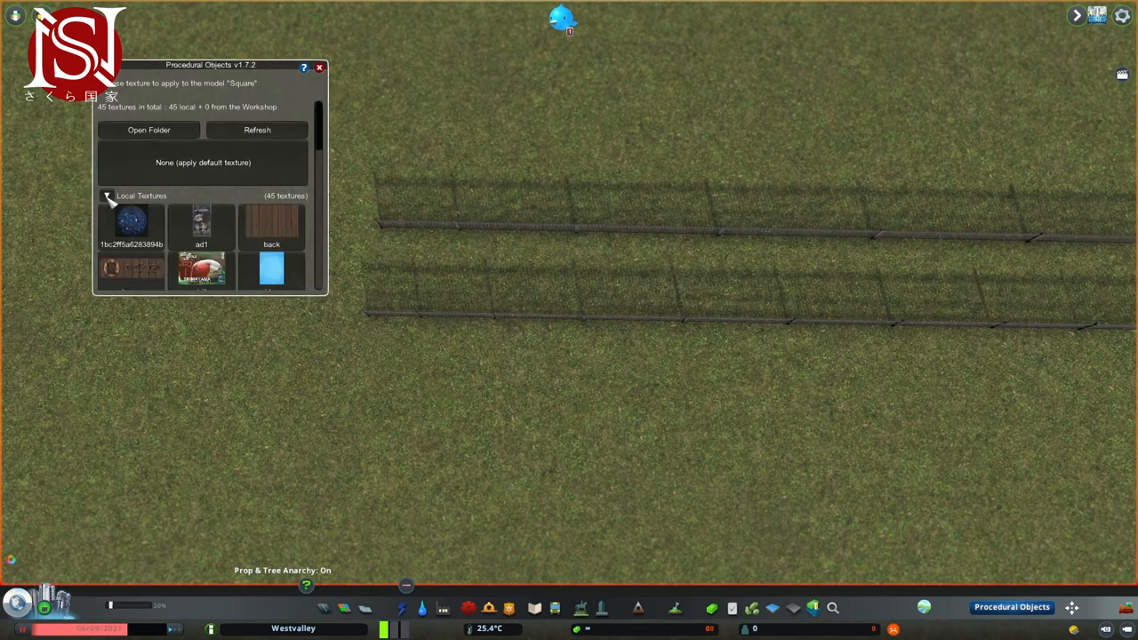
scroll(down, 3)
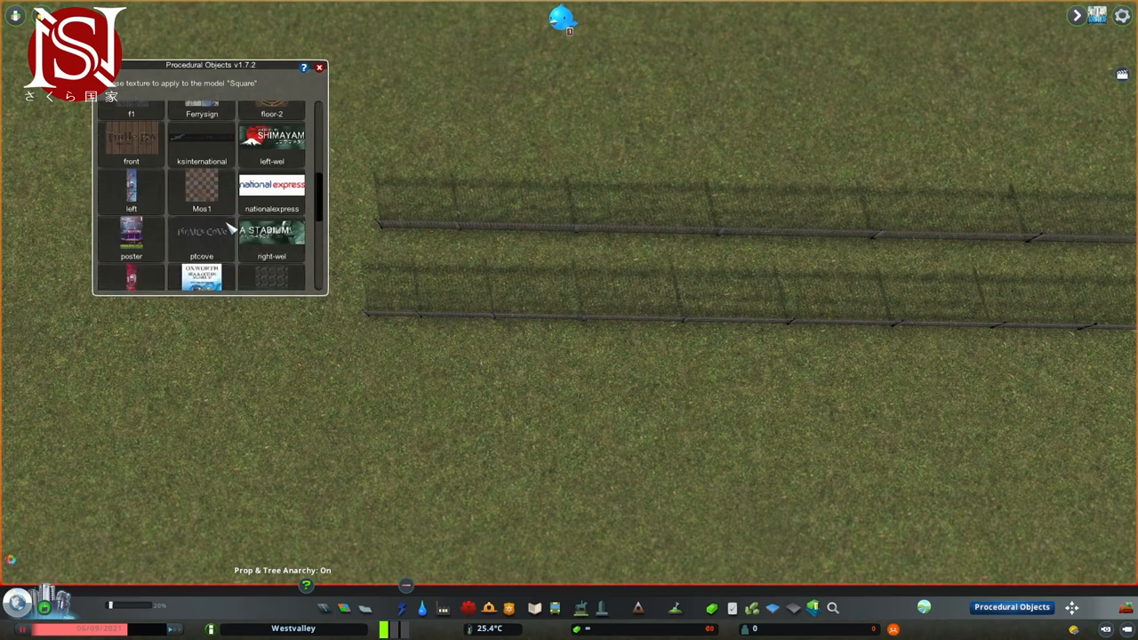
click(201, 187)
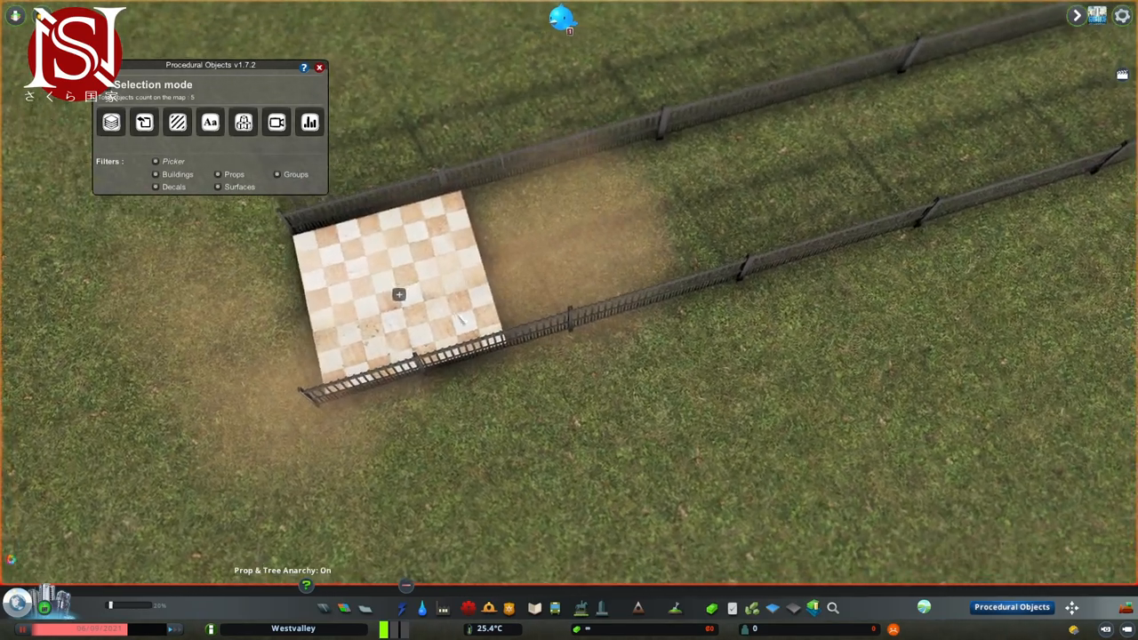
- Place the Mos1 checkerboard square between the fences and reopen Procedural Objects
click(398, 294)
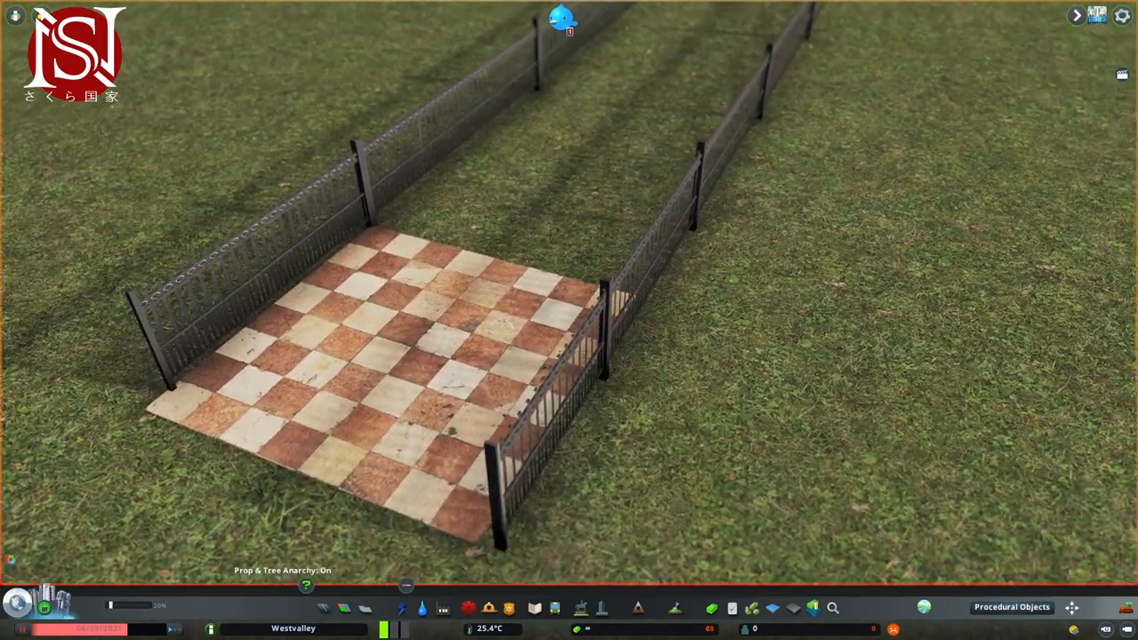
click(1011, 607)
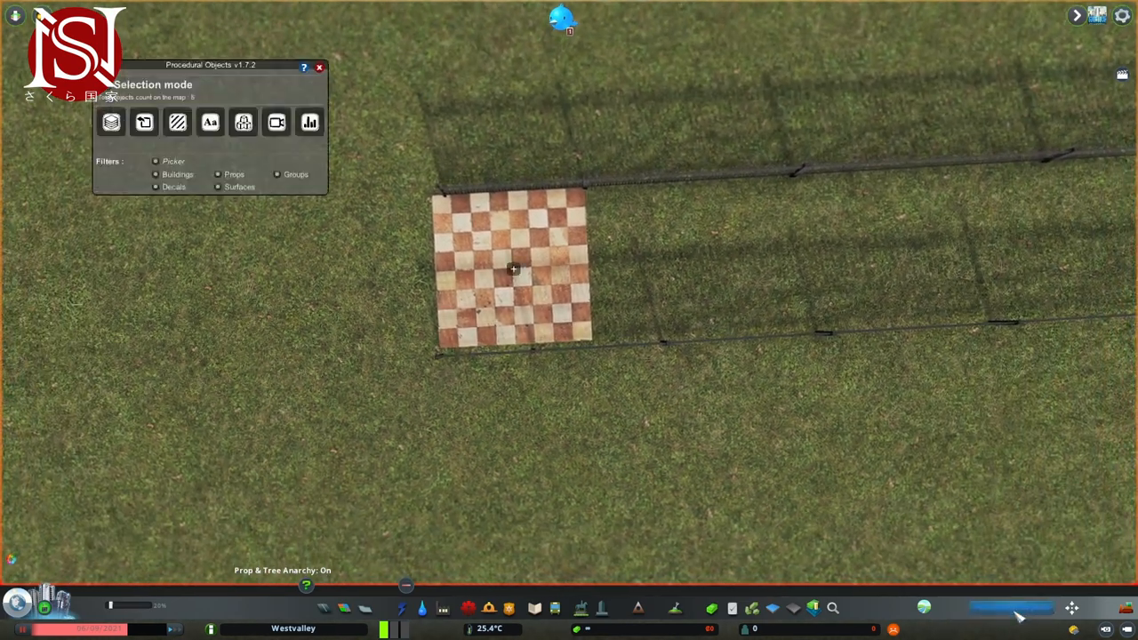
click(512, 269)
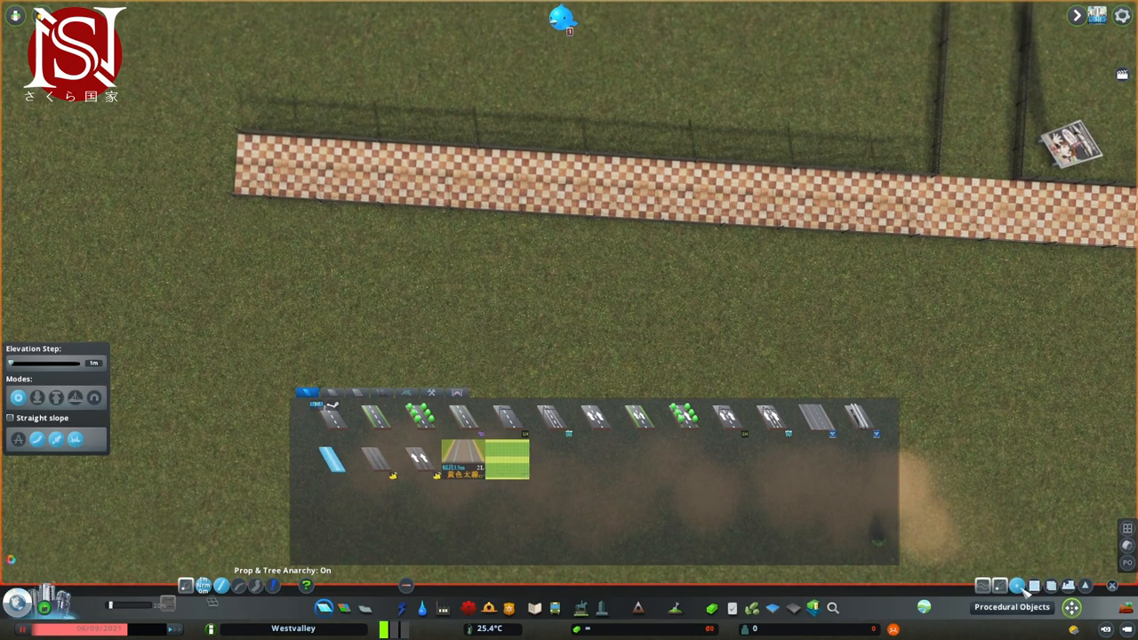
- Stretch the checkerboard square into a long strip reaching the signboard
click(1016, 585)
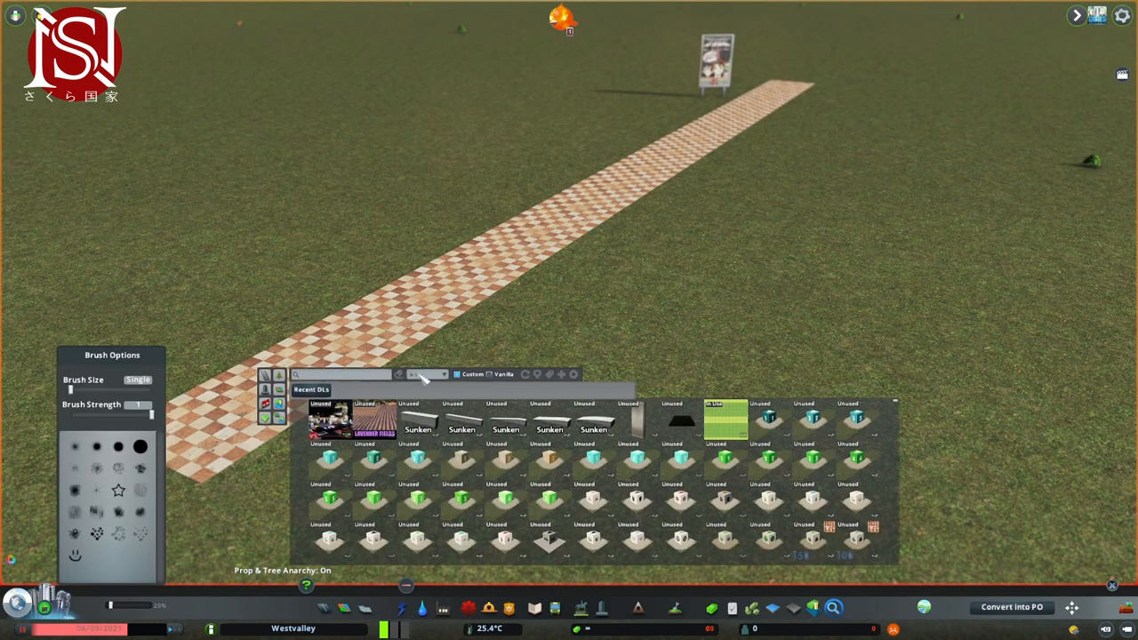
- Filter Find It to Growable buildings and place a building beside the strip
click(426, 373)
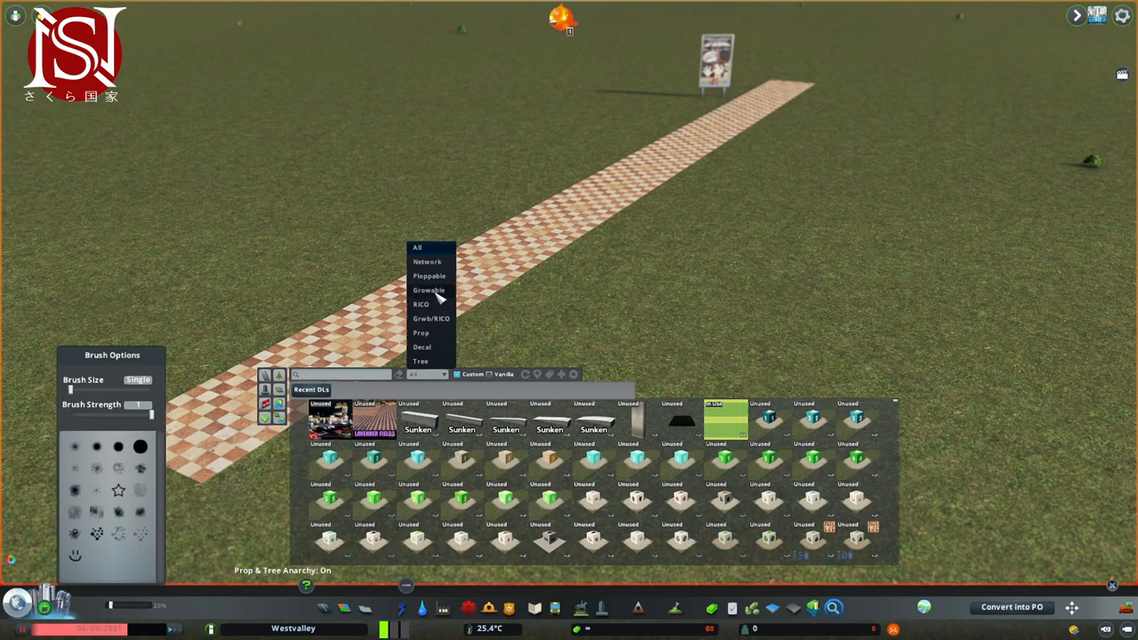
click(428, 289)
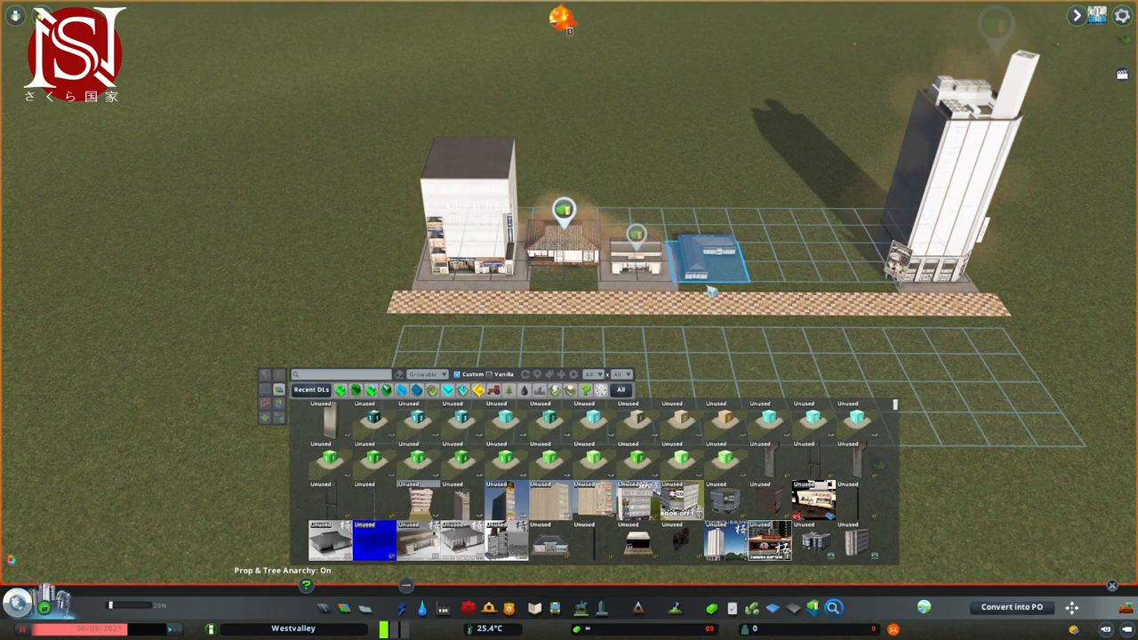
click(711, 267)
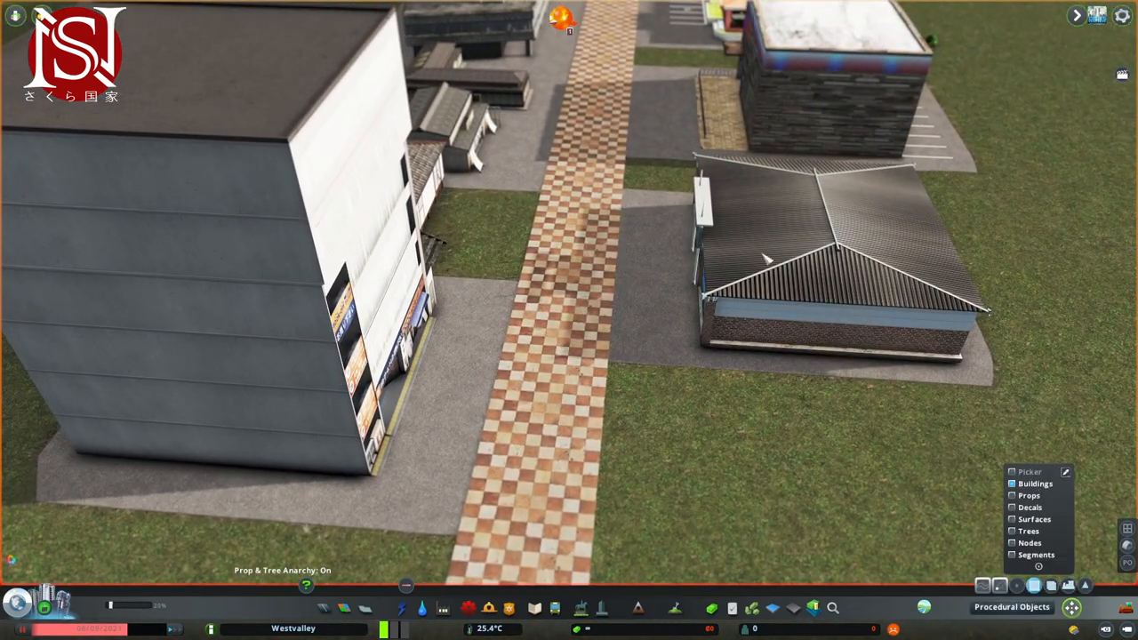
- Place a building beside the checkerboard street with Move It's Buildings filter
click(791, 249)
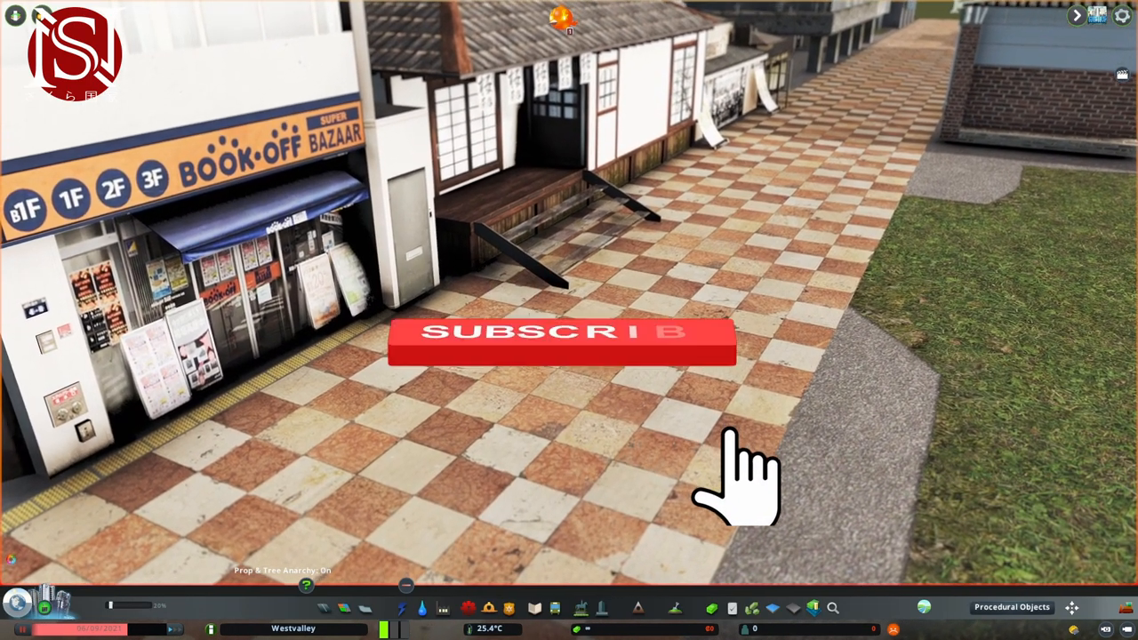
click(560, 342)
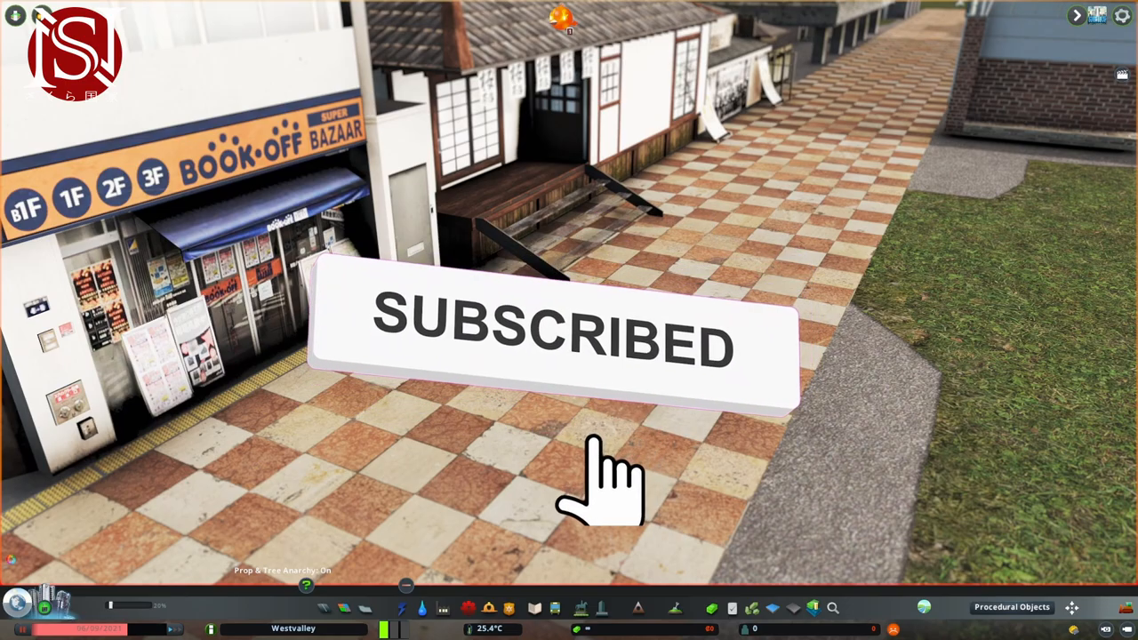